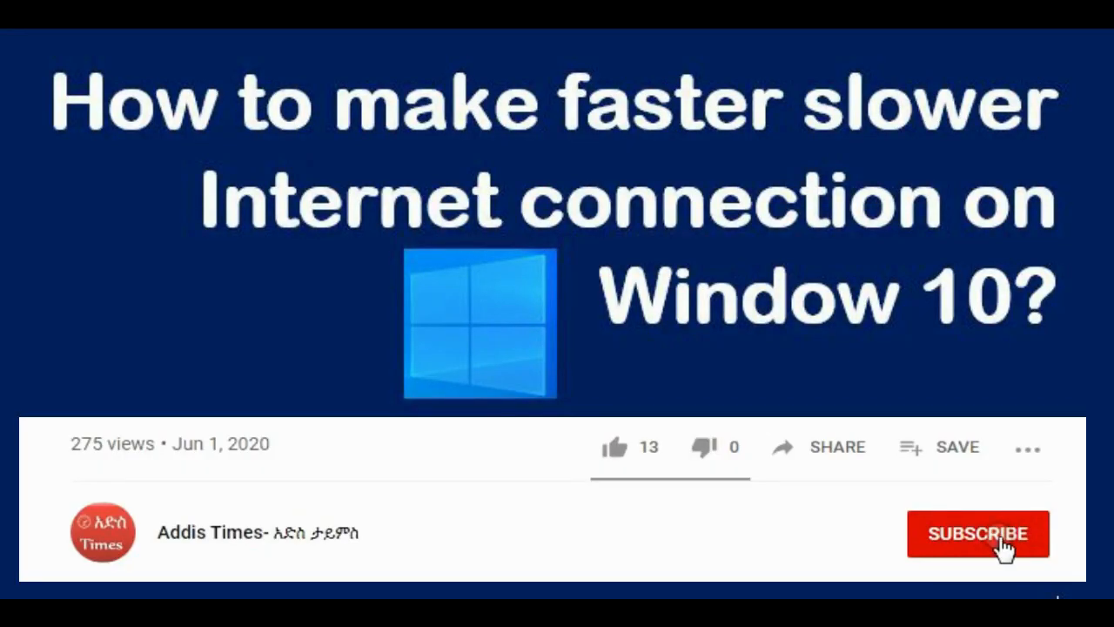
- Search Start for 'set' and launch the Settings app from the results
left_click(978, 532)
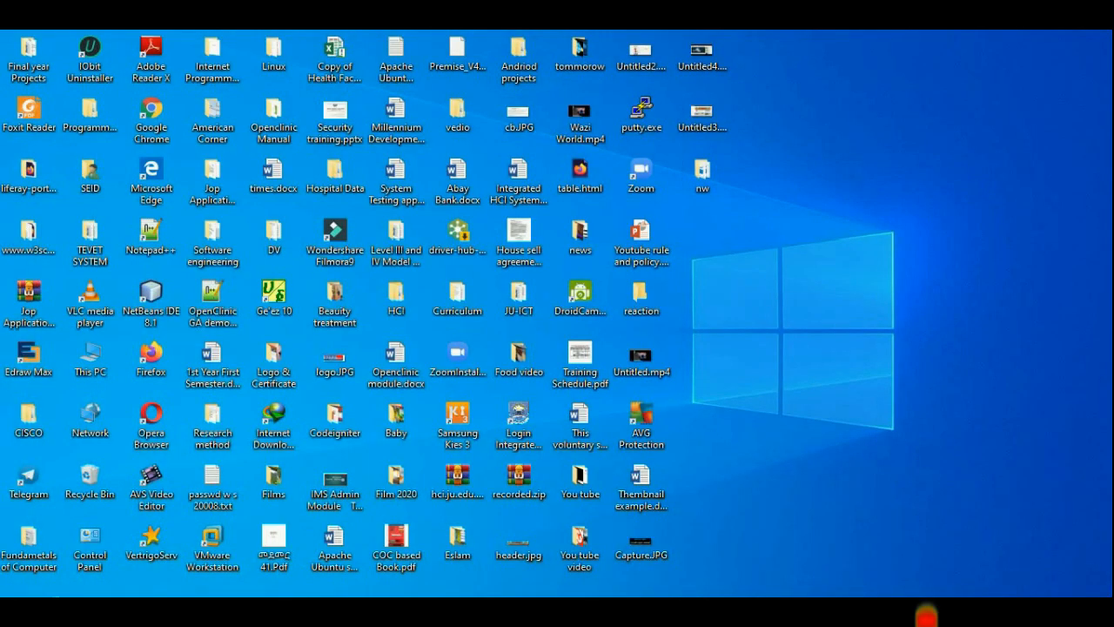
type("set")
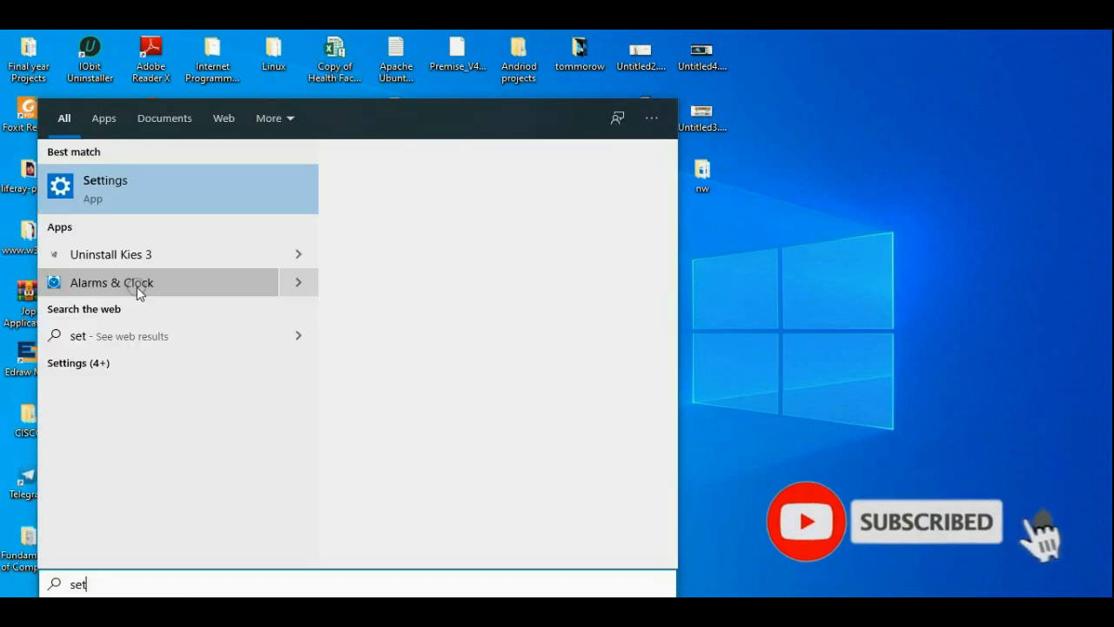
left_click(105, 188)
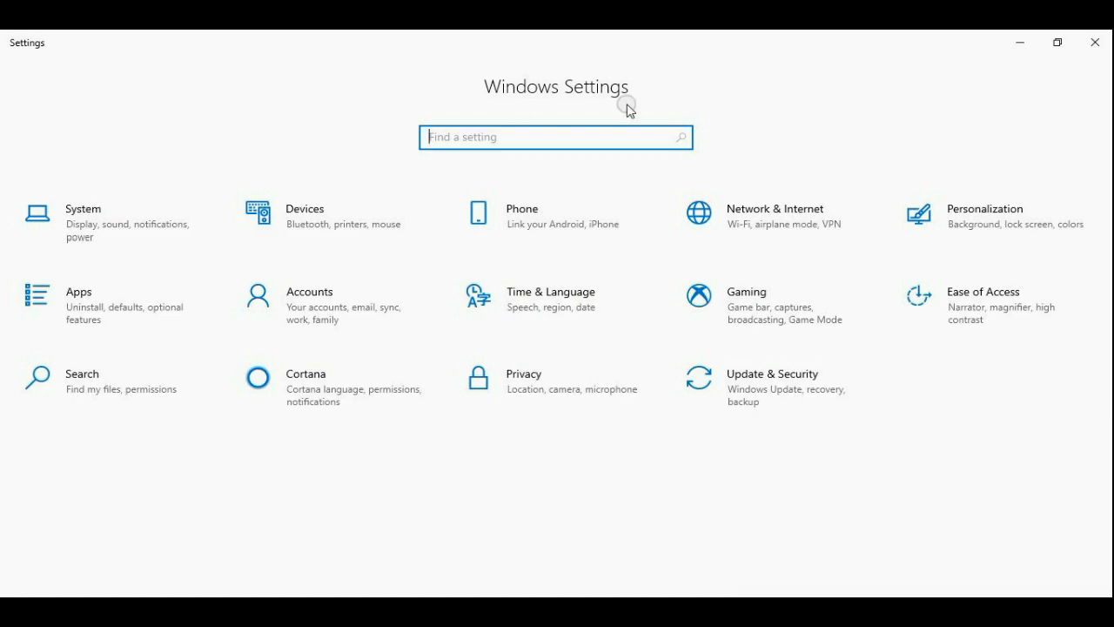
- Go through Network & Internet and Ethernet to the Network Connections adapter list
left_click(773, 212)
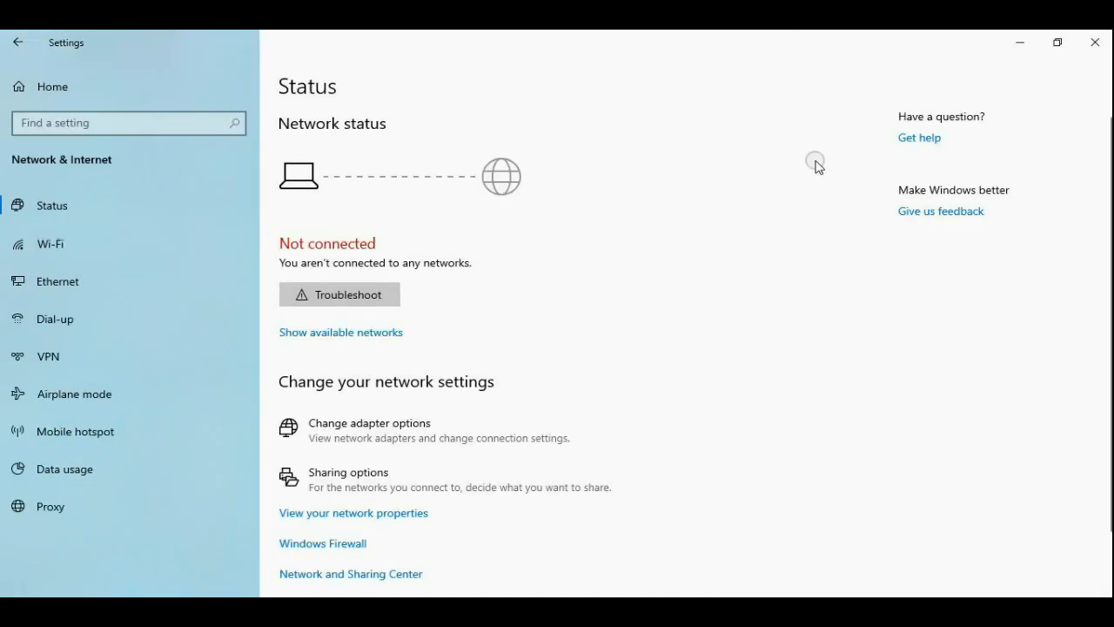
left_click(58, 281)
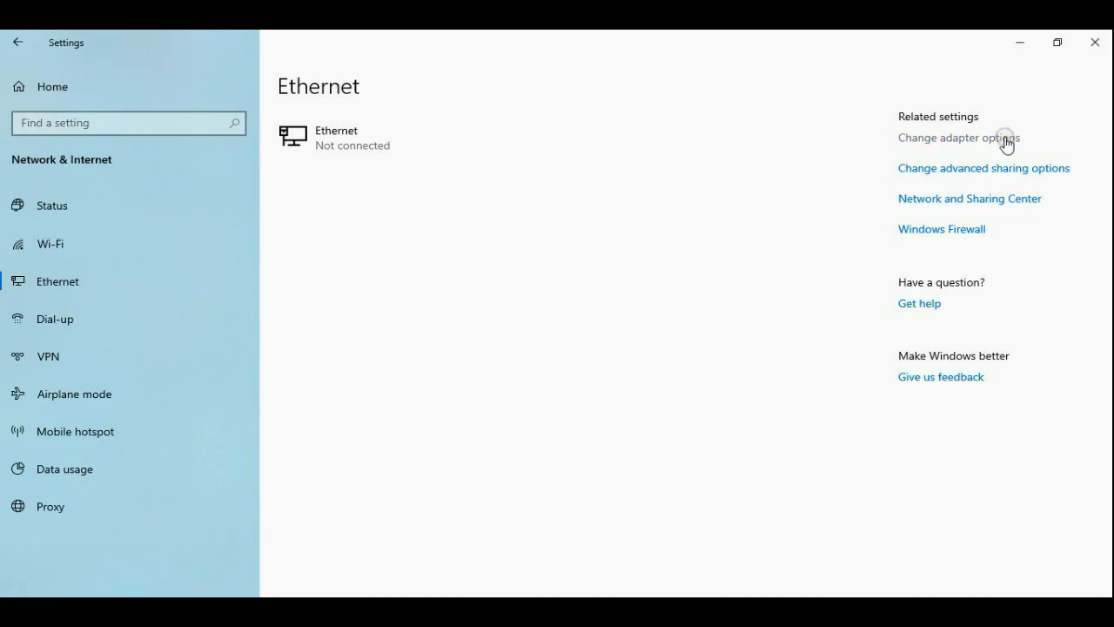
left_click(958, 137)
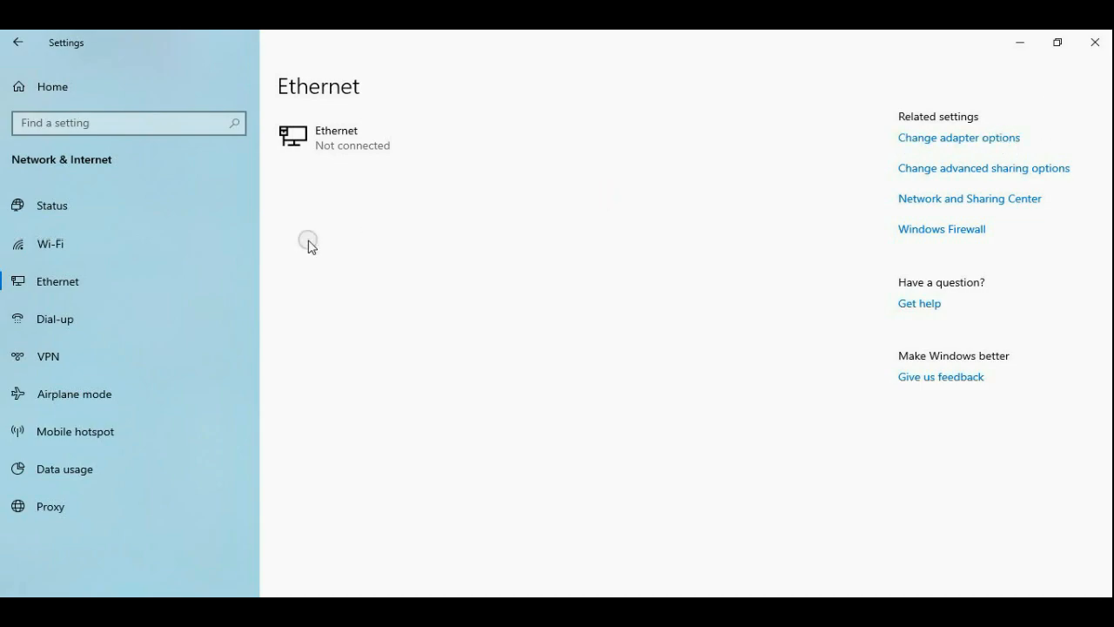
left_click(958, 137)
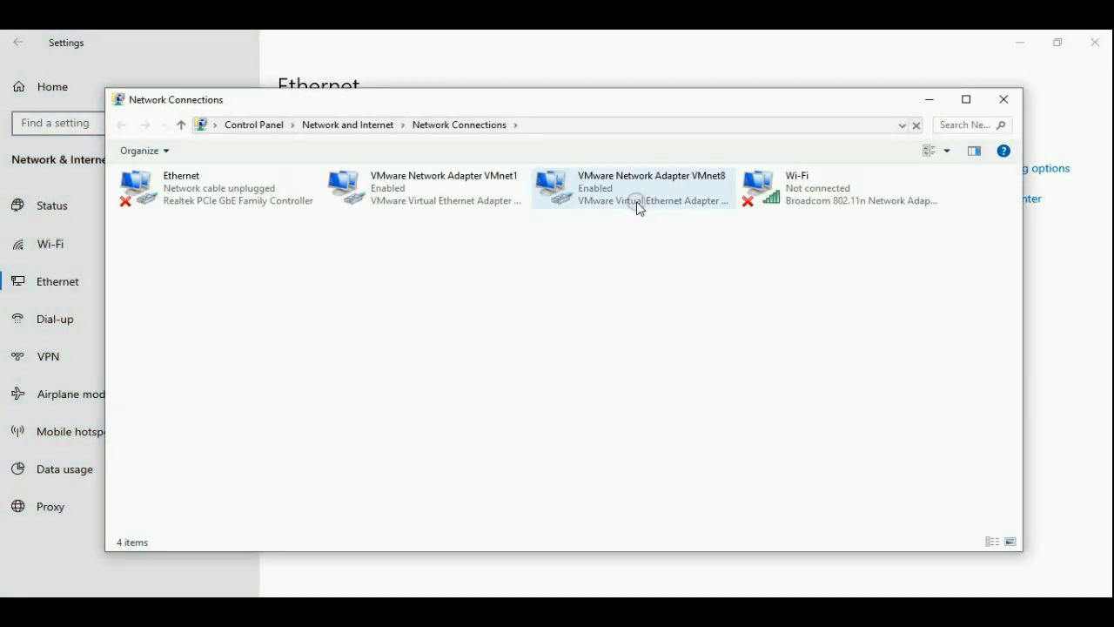
- Select the Ethernet adapter and bring up its Properties dialog
left_click(181, 188)
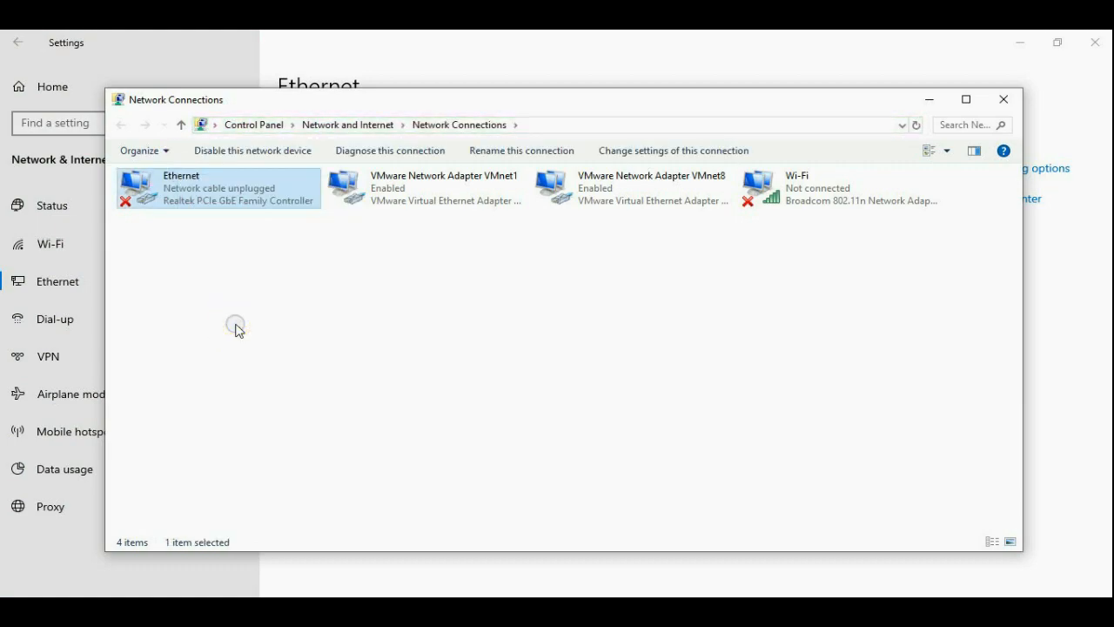
mouse_move(487, 265)
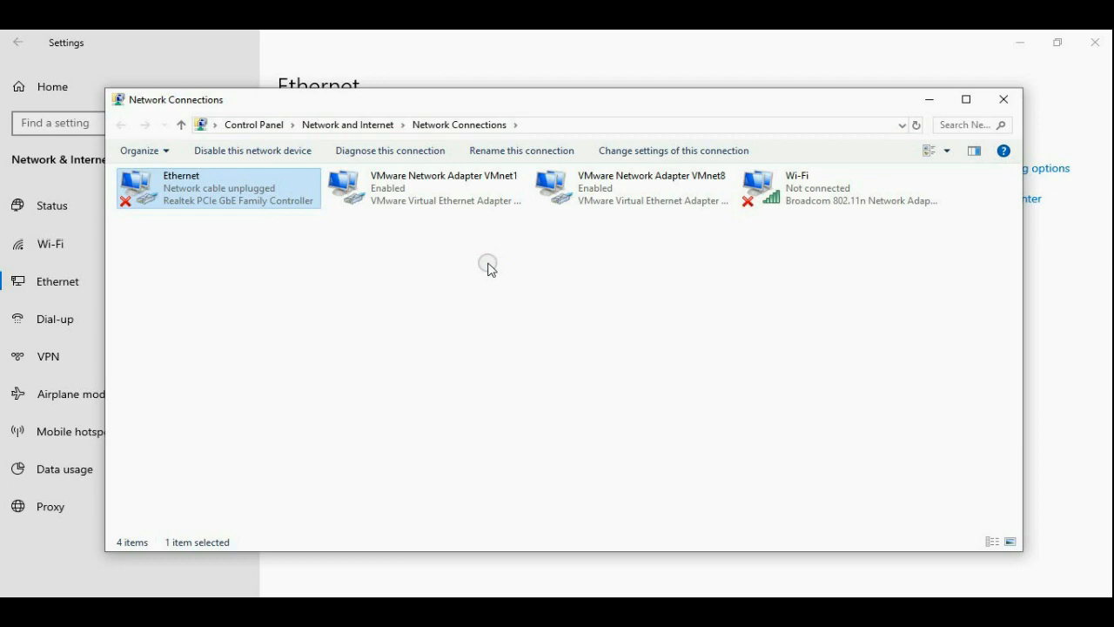
mouse_move(247, 188)
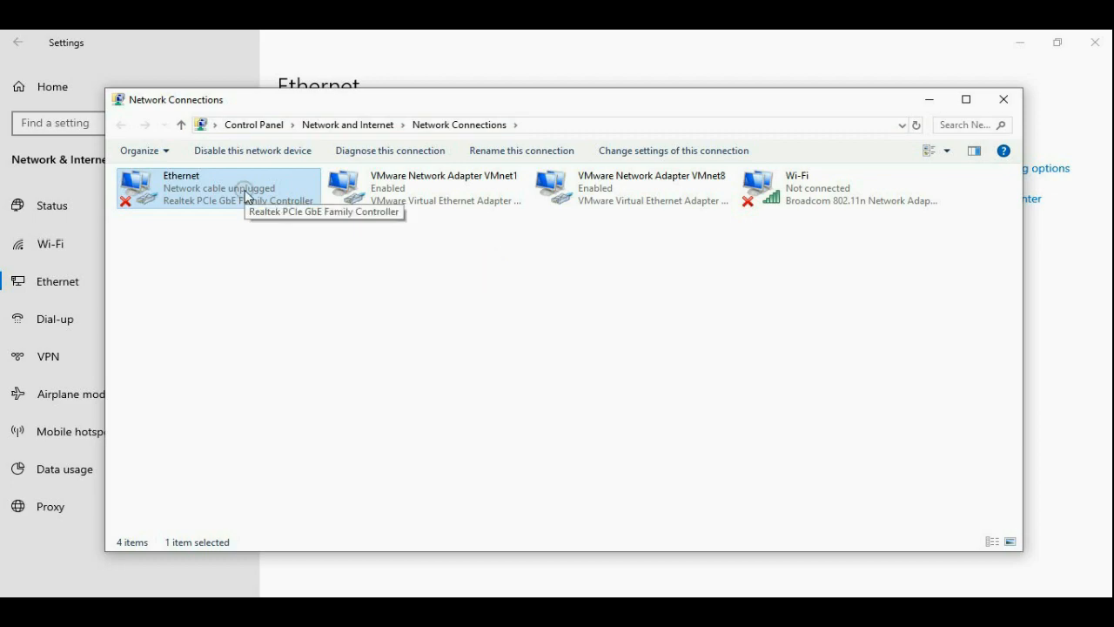
left_click(928, 97)
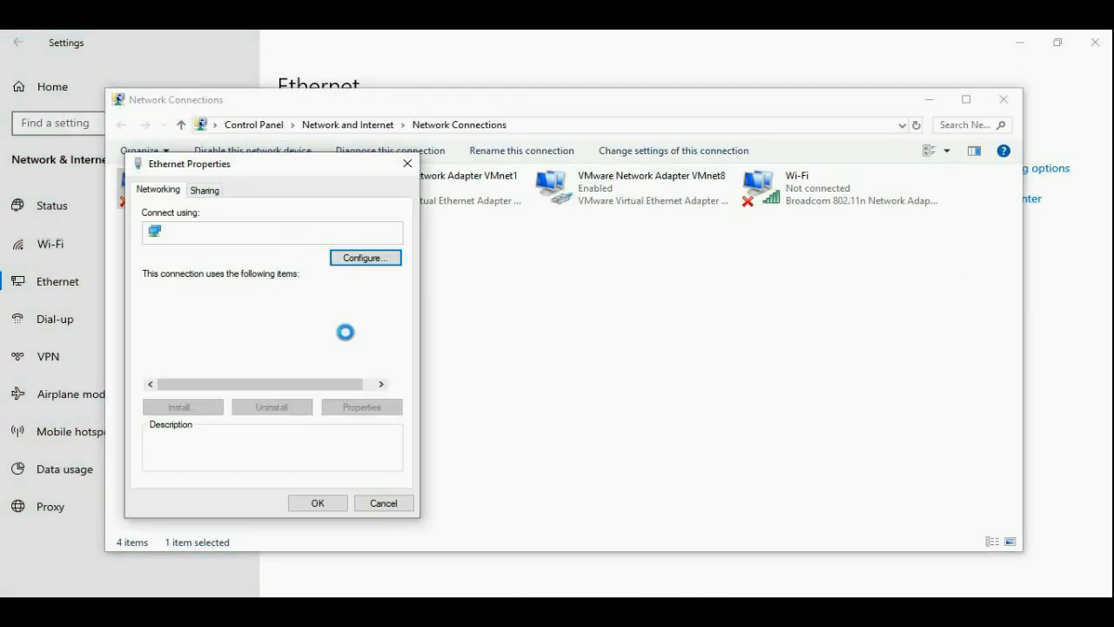
- Set the Ethernet IPv4 DNS servers to 8.8.8.8 and 8.8.4.4 and confirm, closing the dialogs
left_click(361, 407)
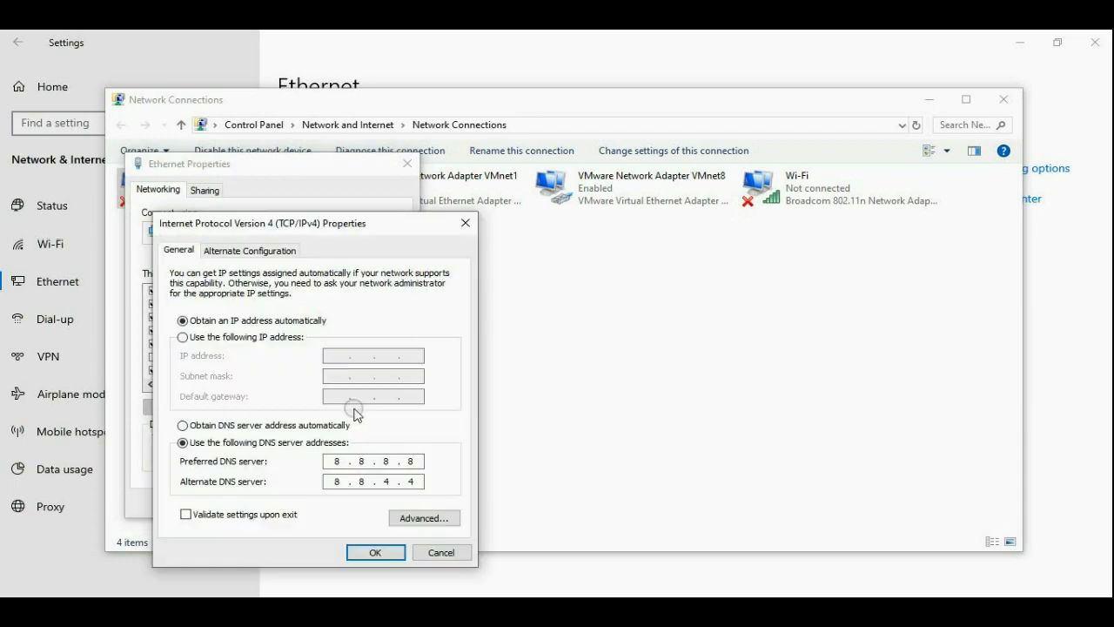
left_click(345, 459)
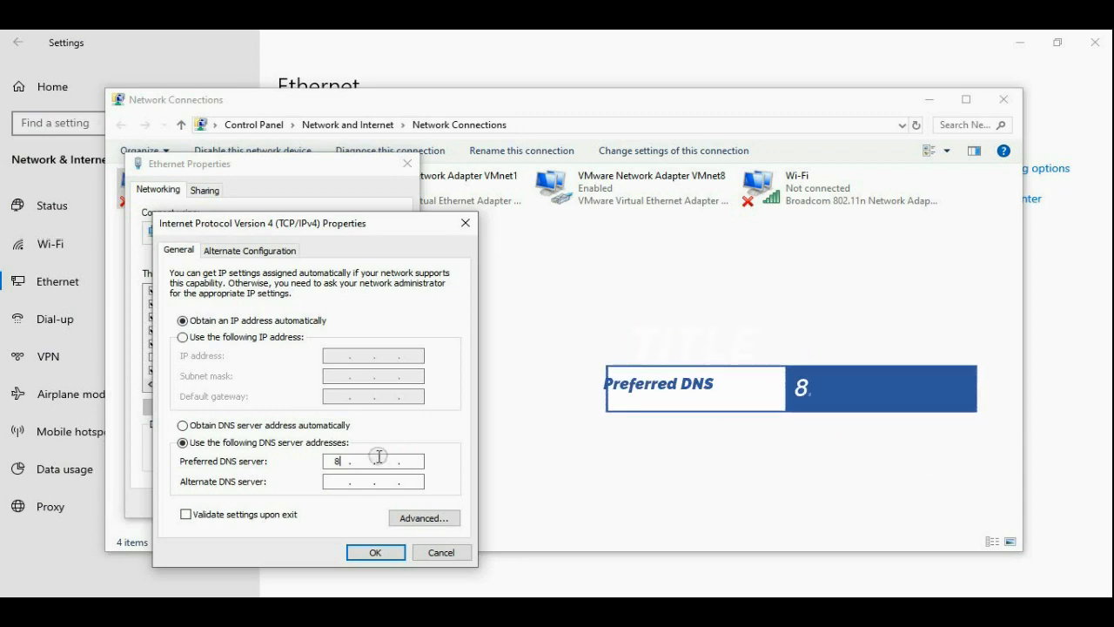
type("8.8")
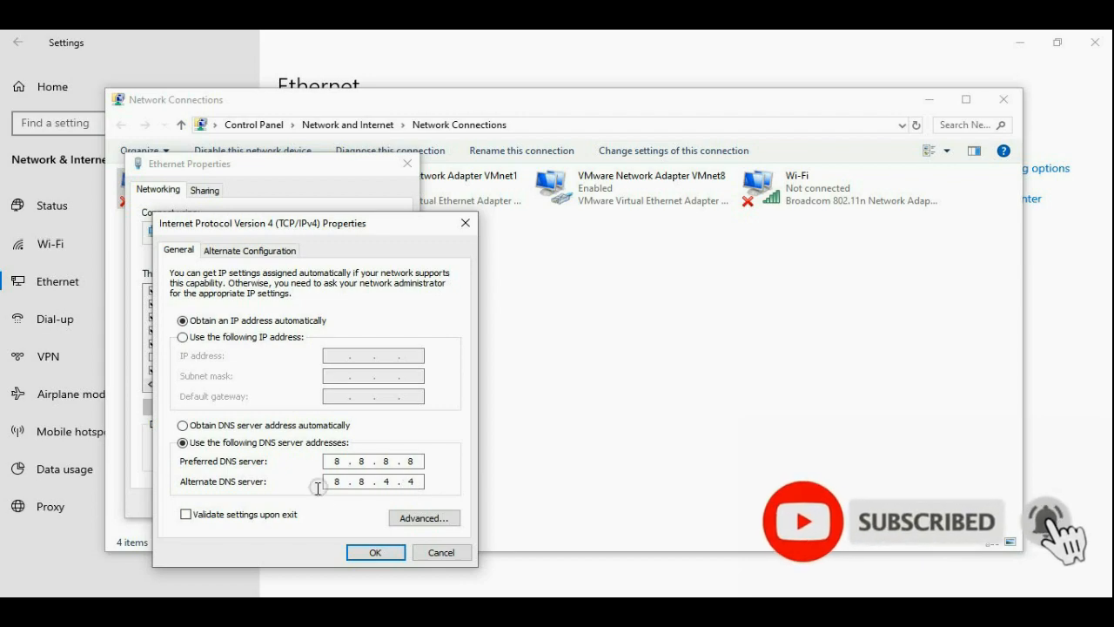
left_click(375, 552)
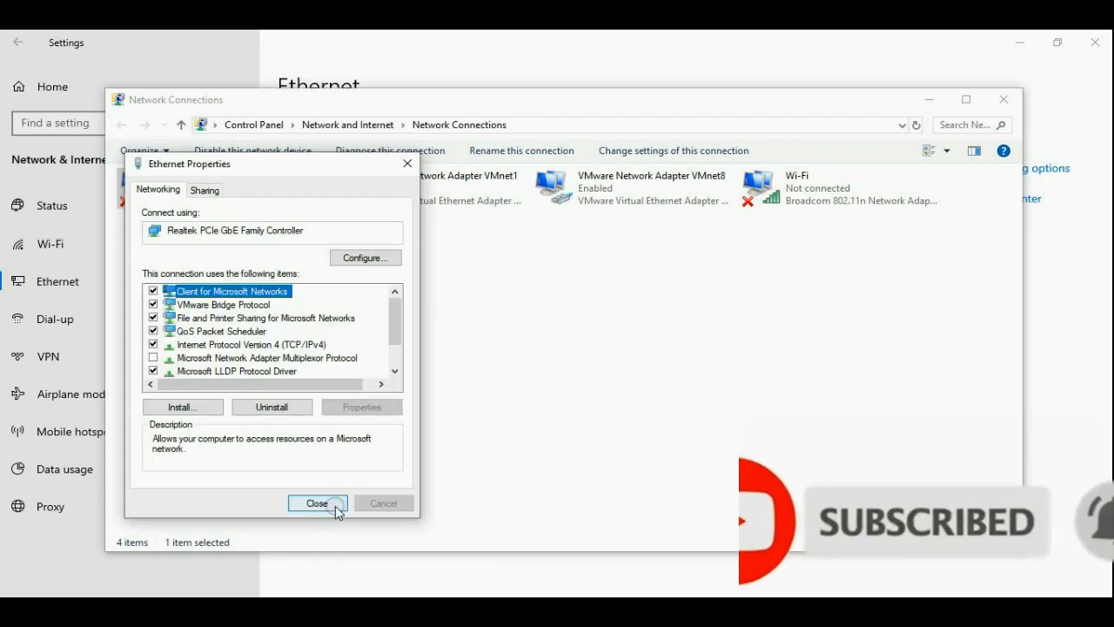
left_click(317, 501)
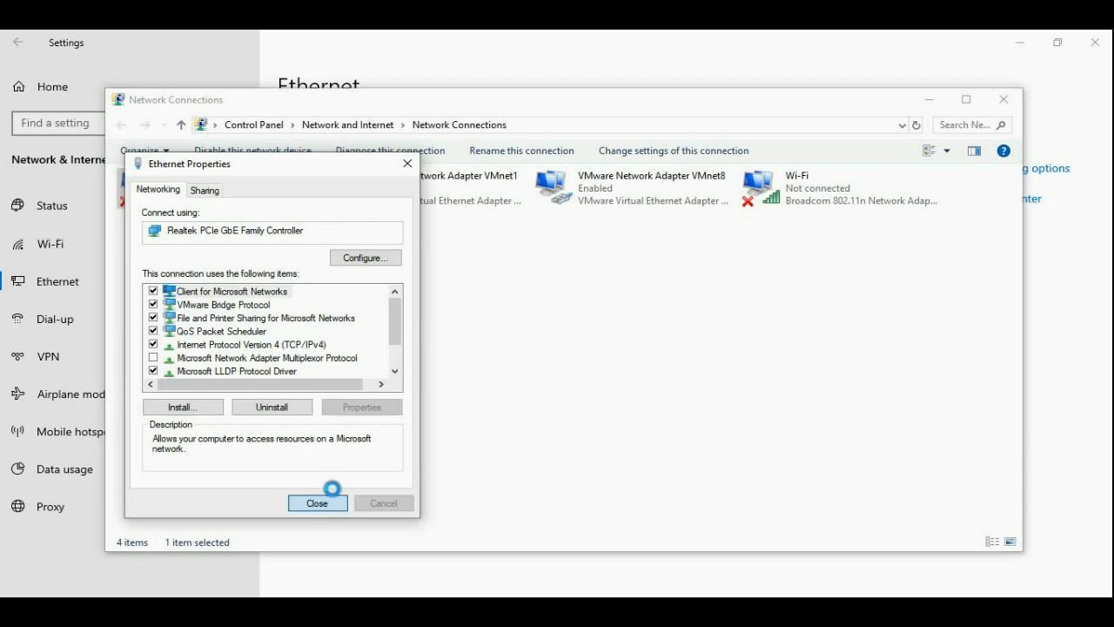
left_click(316, 503)
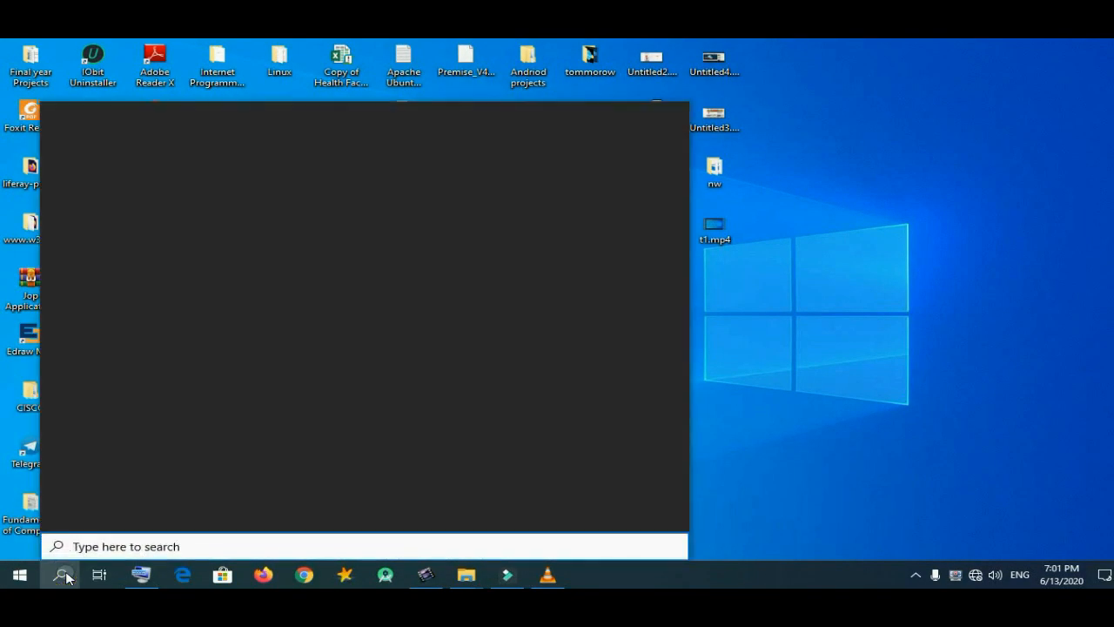
- Search Start for 'settings' to reach the Settings Privacy options
type("settings")
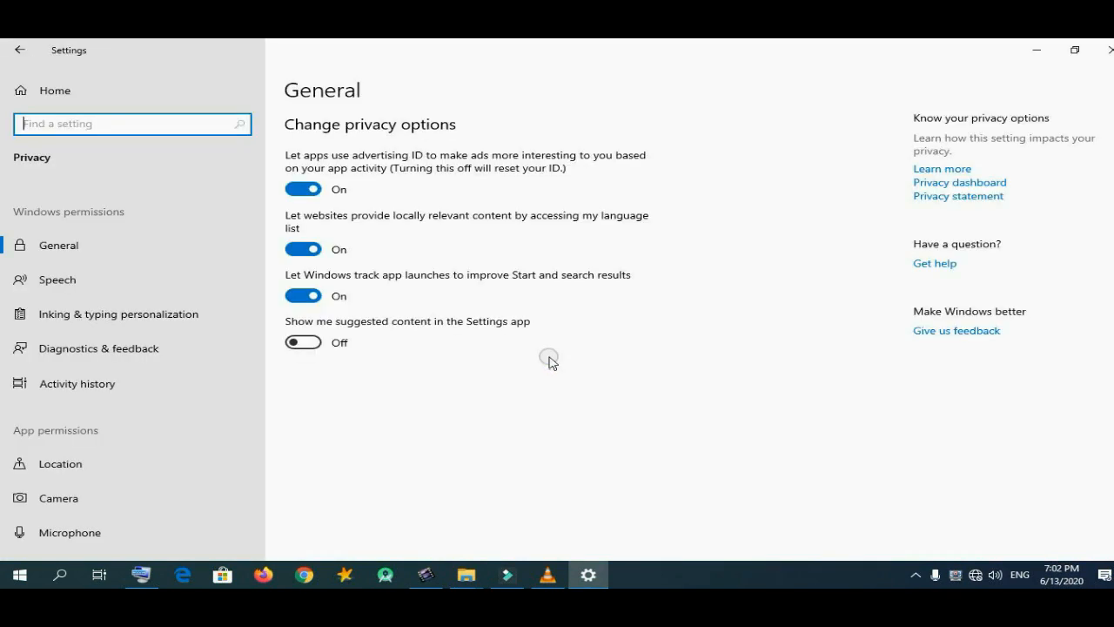
- Navigate the Privacy sidebar's app permissions down to the Background apps page
scroll("down", 3)
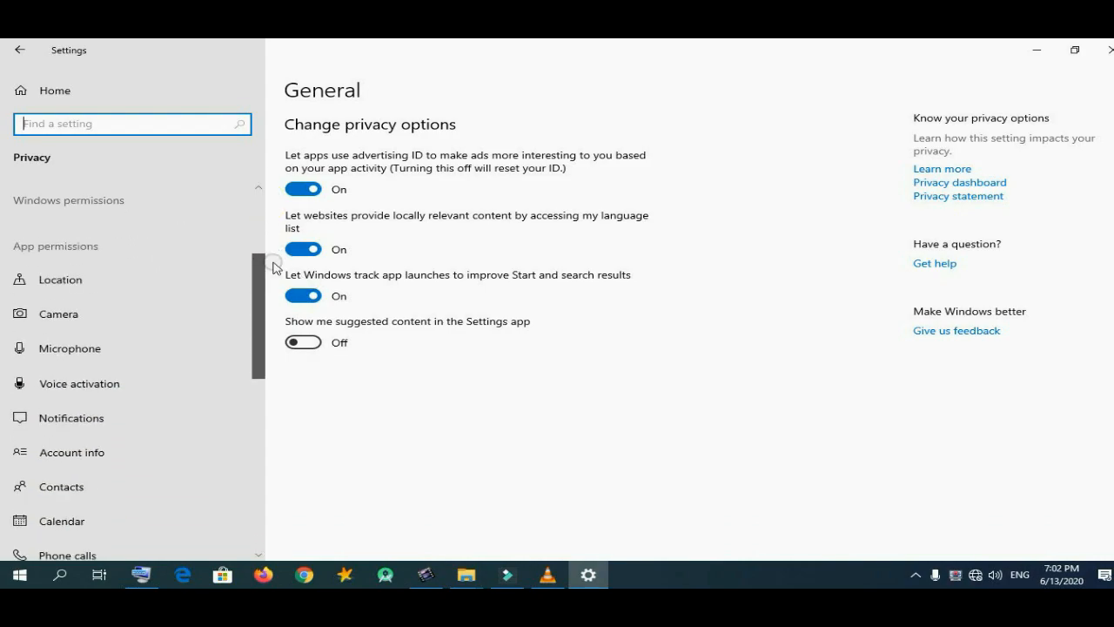
scroll("down", 3)
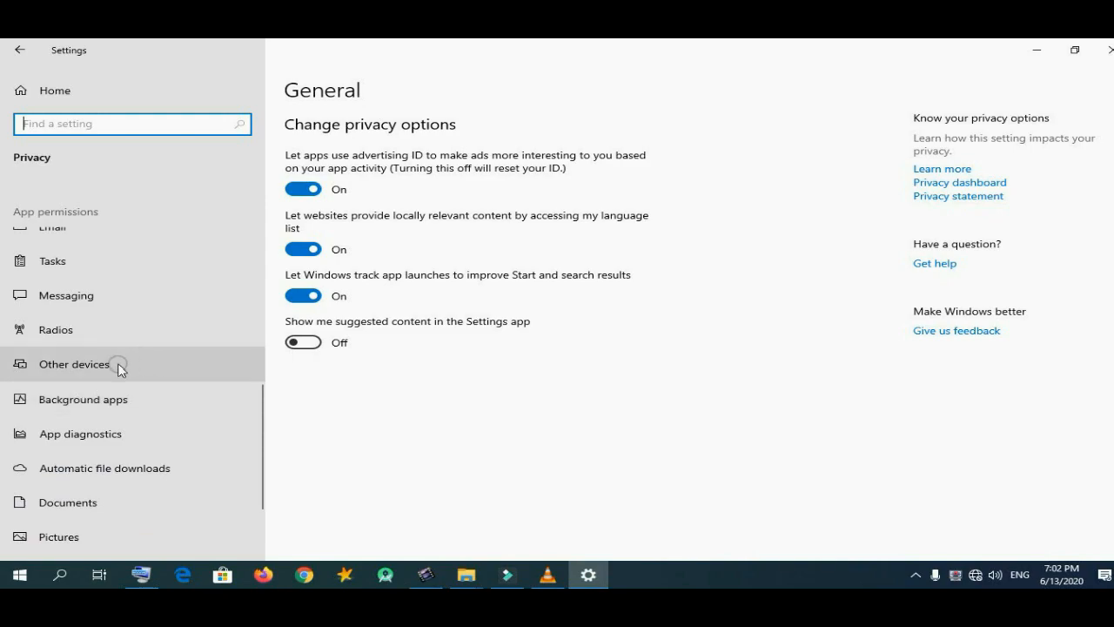
left_click(73, 364)
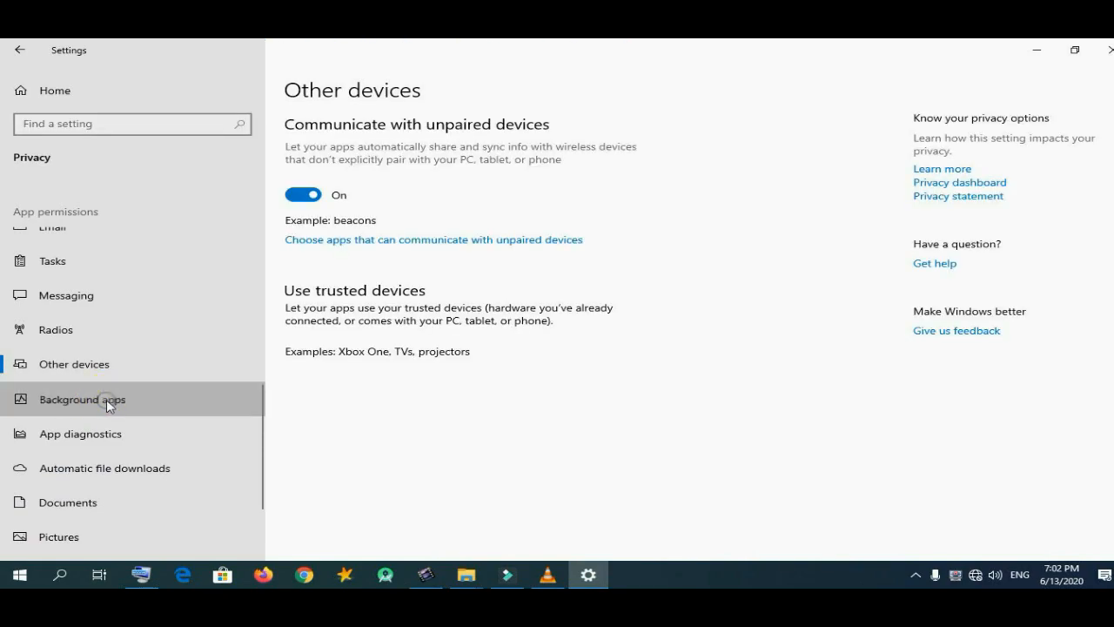
left_click(83, 399)
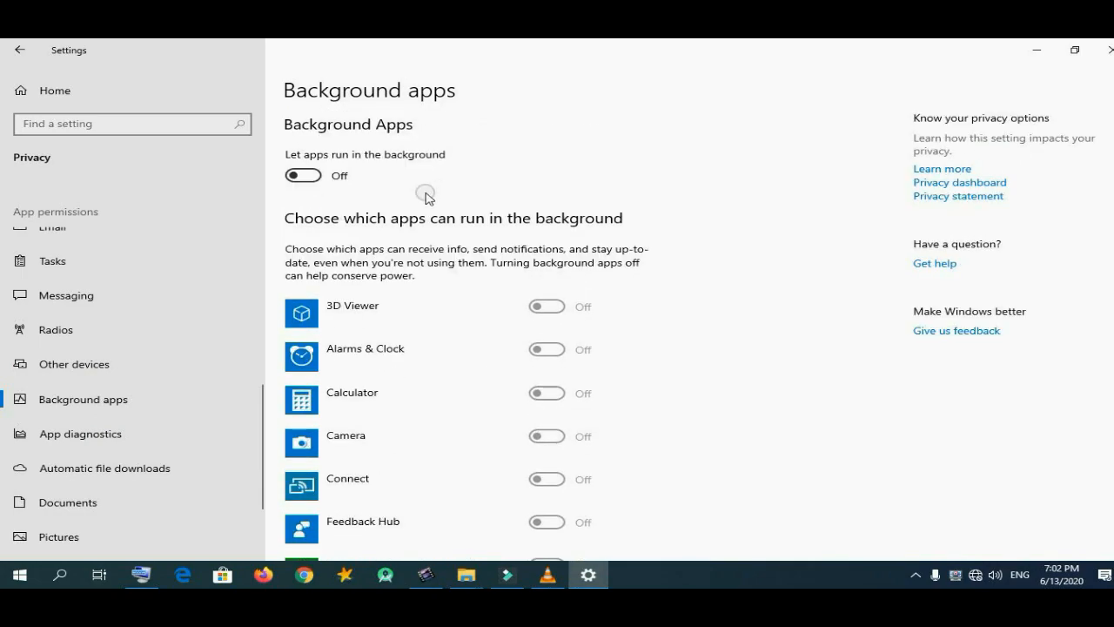
- Review the background app list and switch 'Let apps run in the background' to Off
left_click(302, 174)
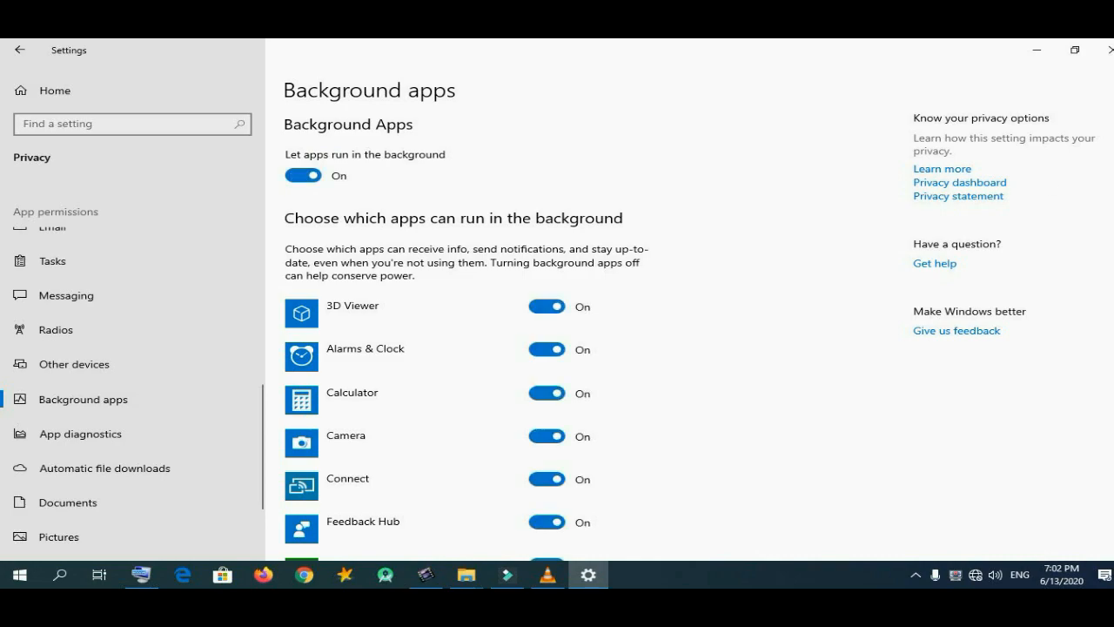
scroll("down", 3)
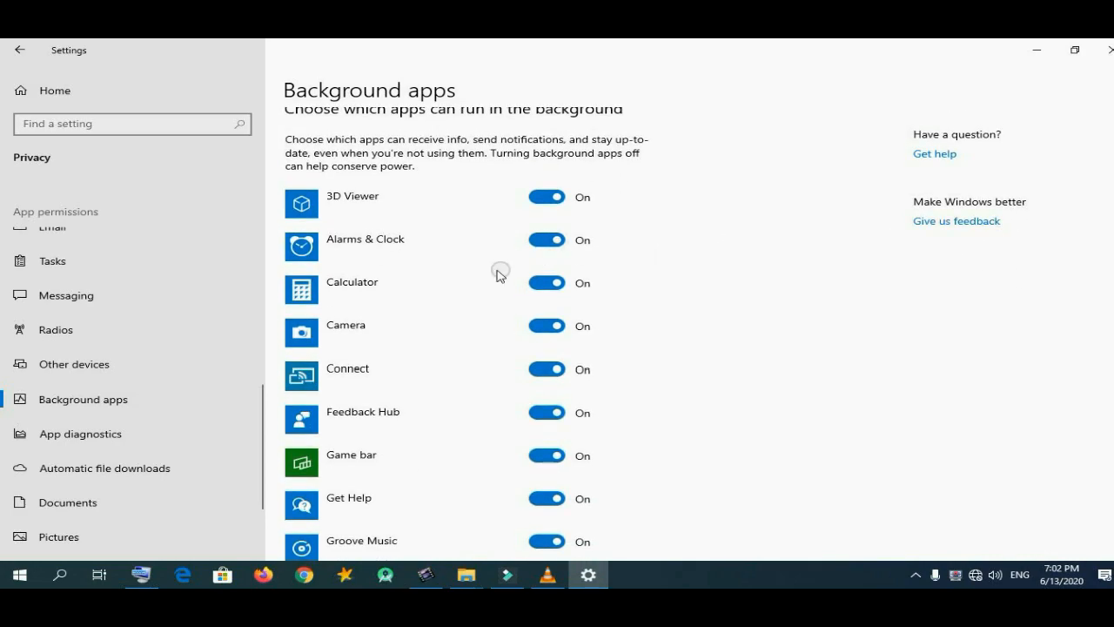
scroll("down", 3)
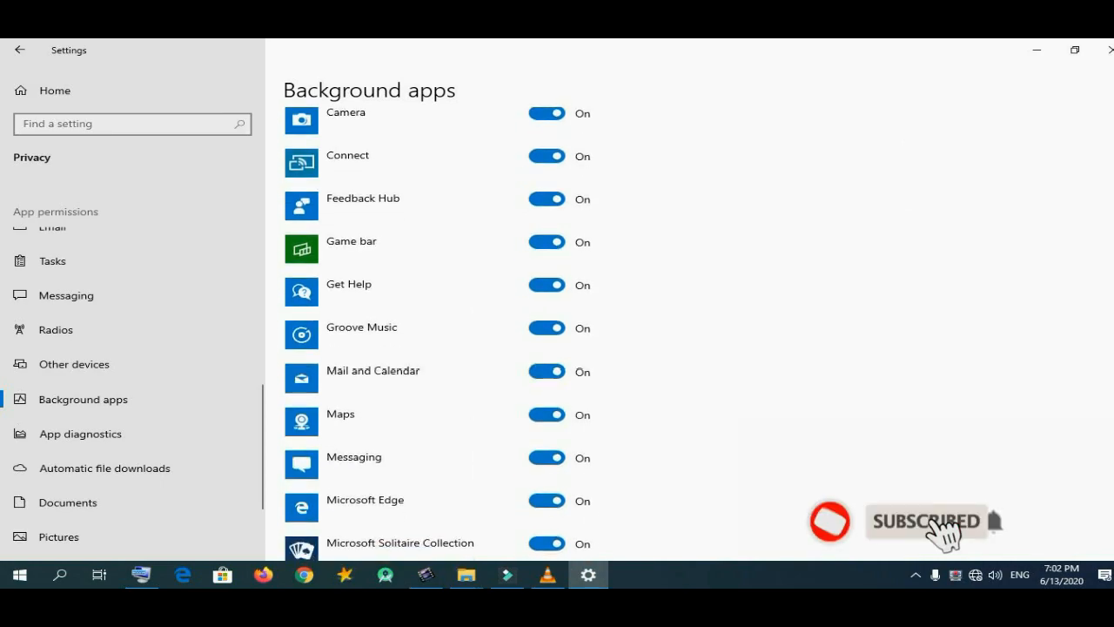
scroll("down", 3)
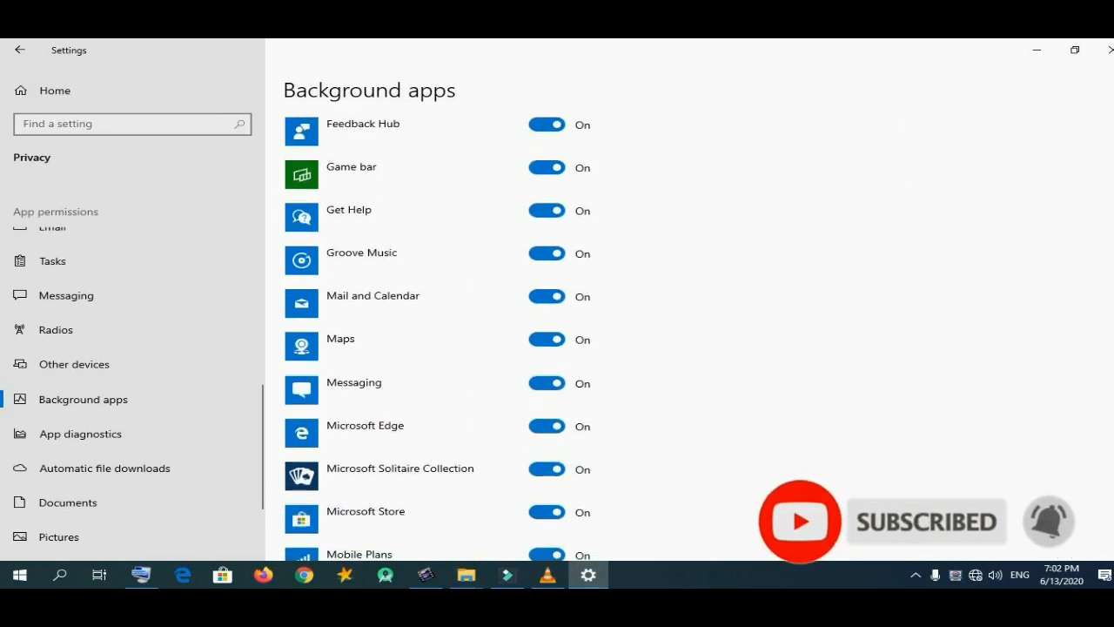
left_click(547, 254)
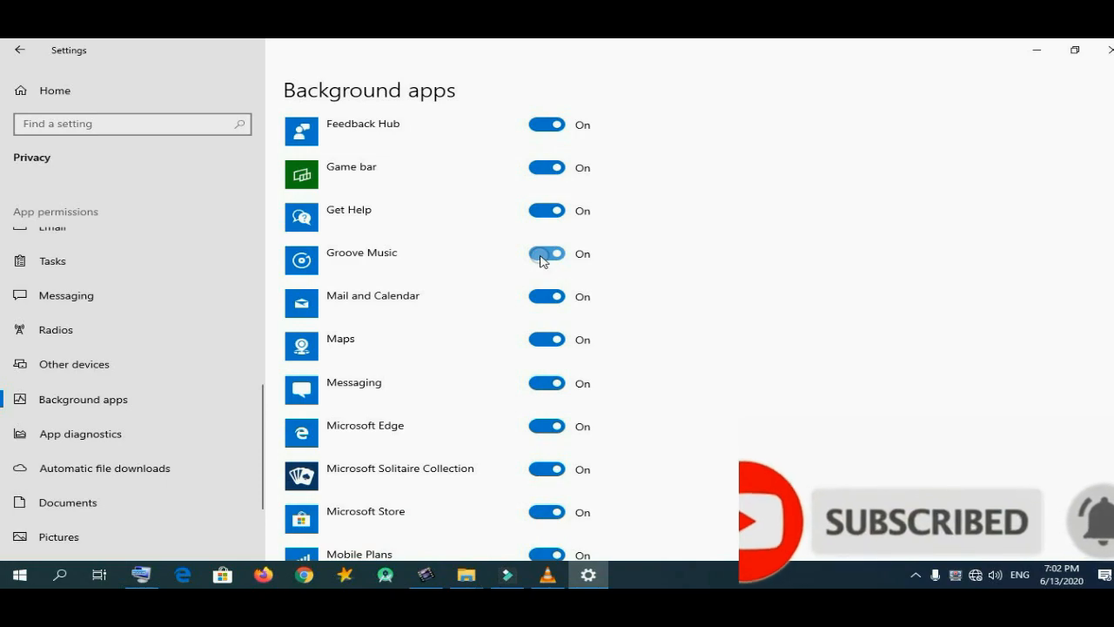
scroll("down", 3)
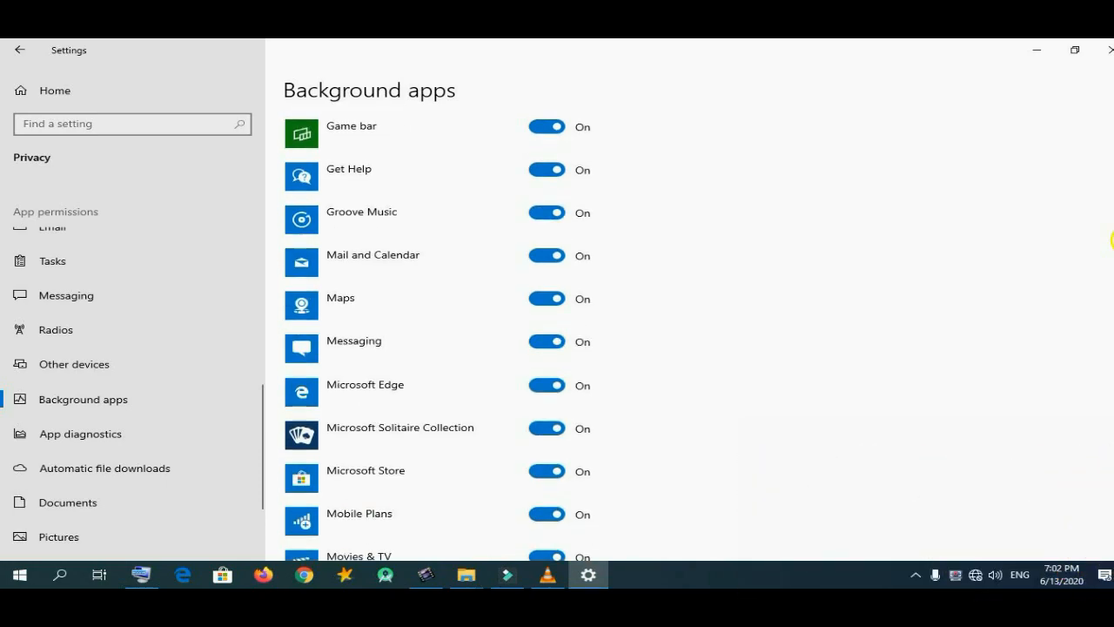
scroll("down", 3)
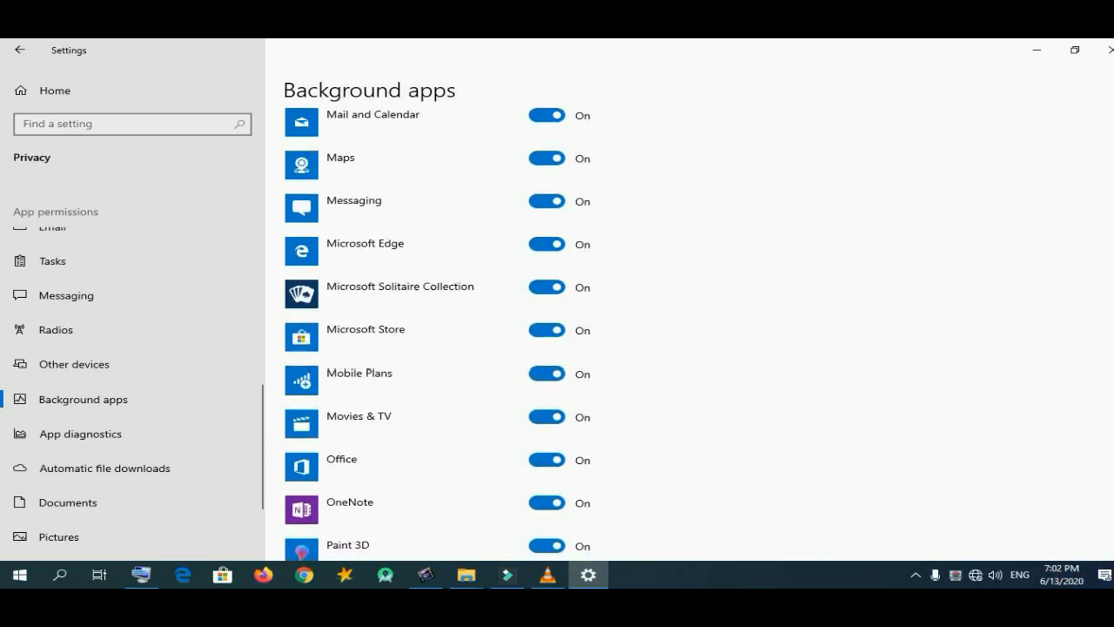
scroll("down", 3)
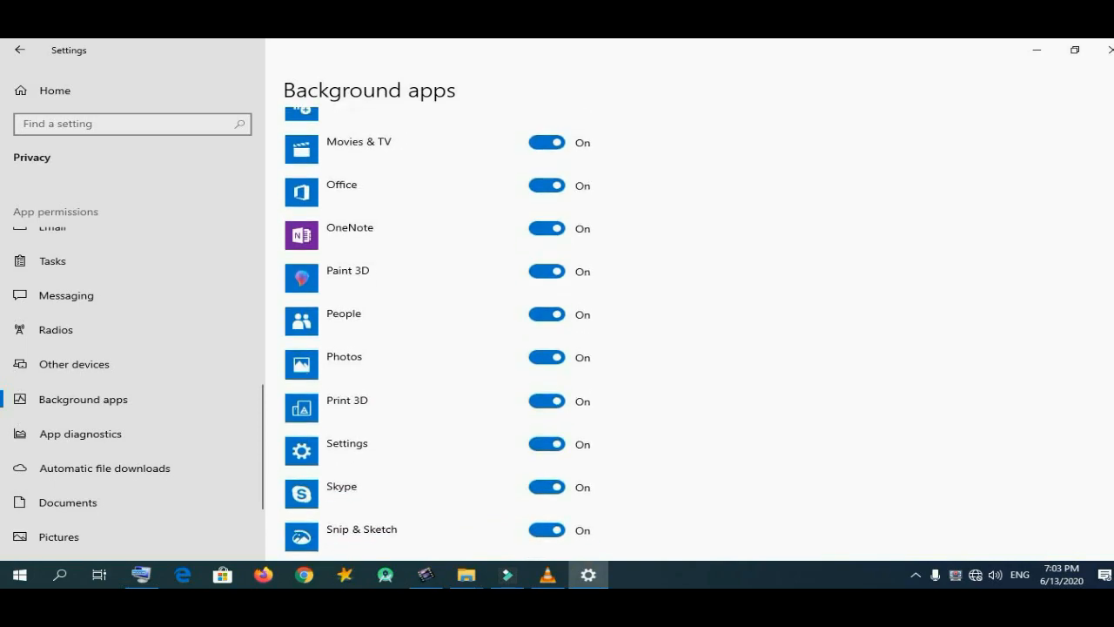
scroll("down", 3)
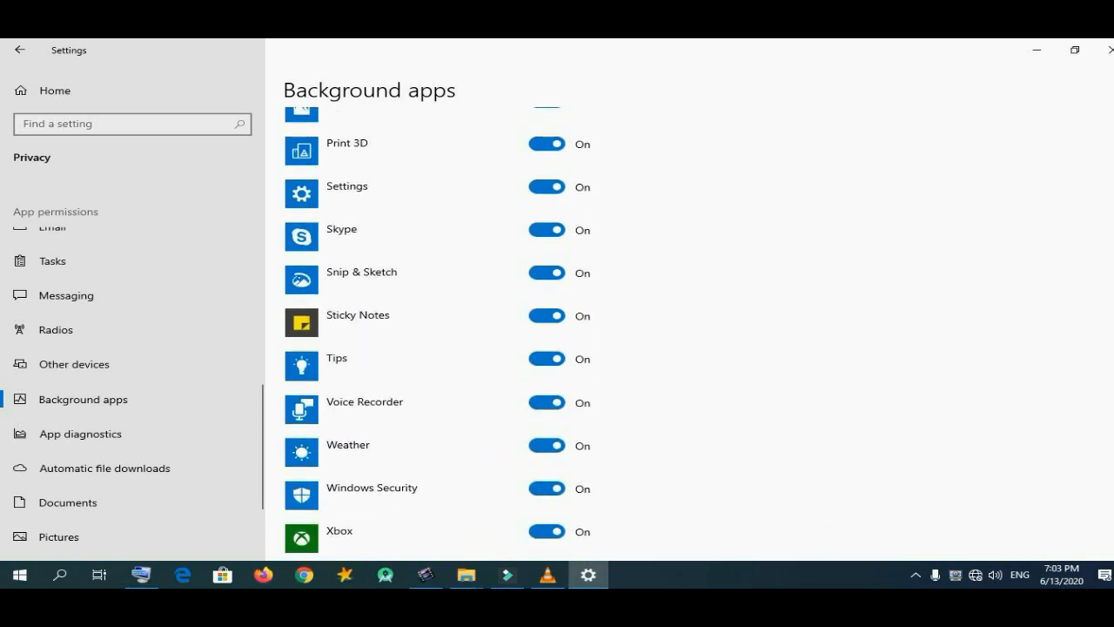
scroll("down", 3)
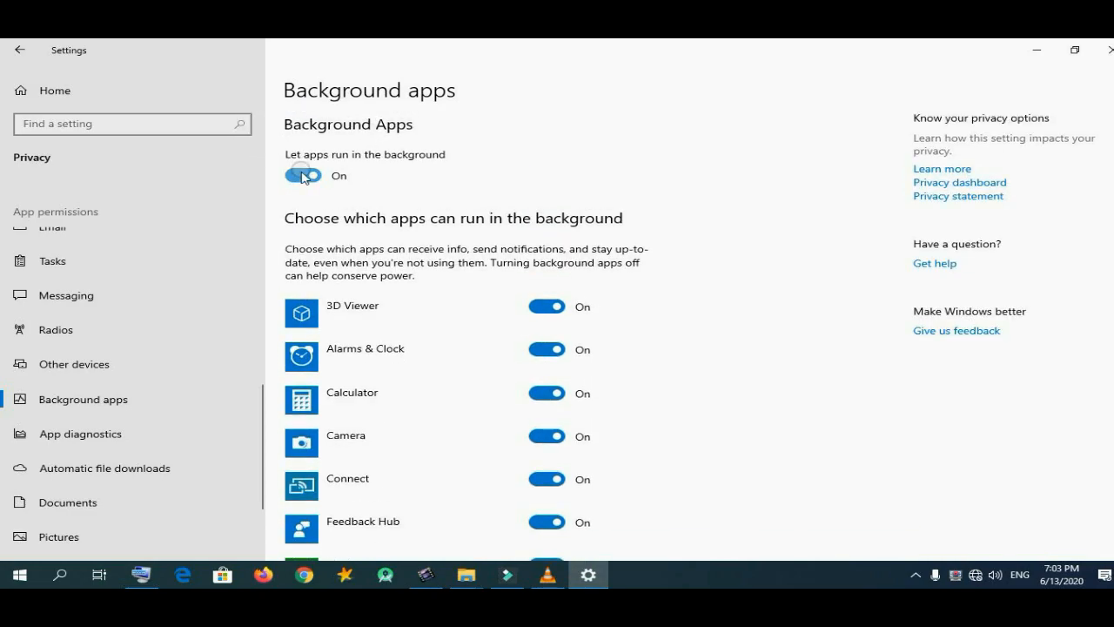
left_click(303, 174)
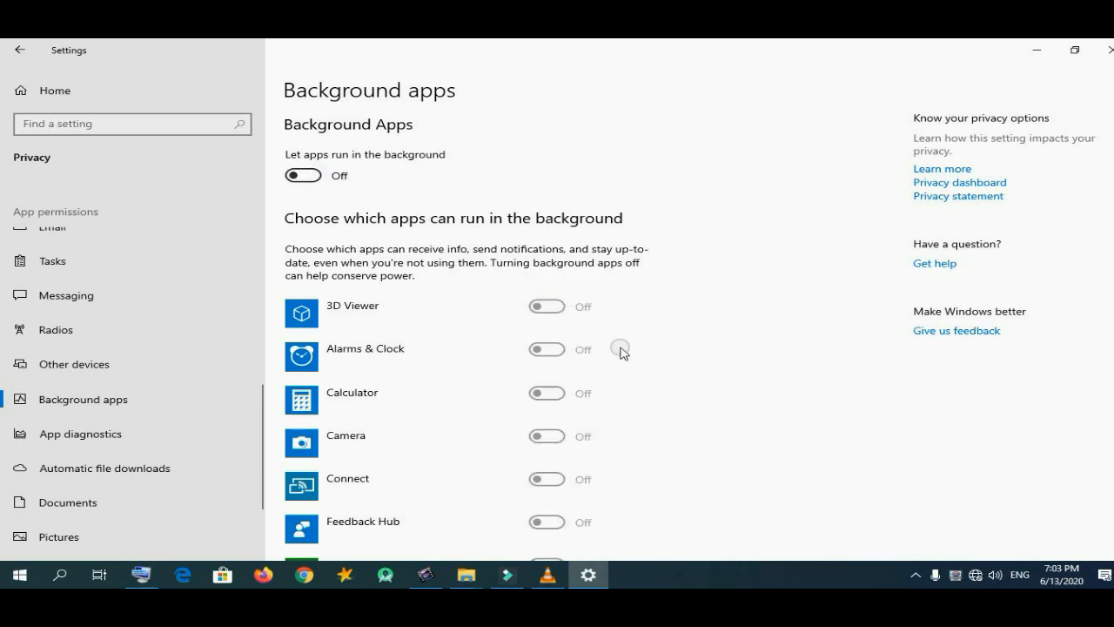
mouse_move(550, 388)
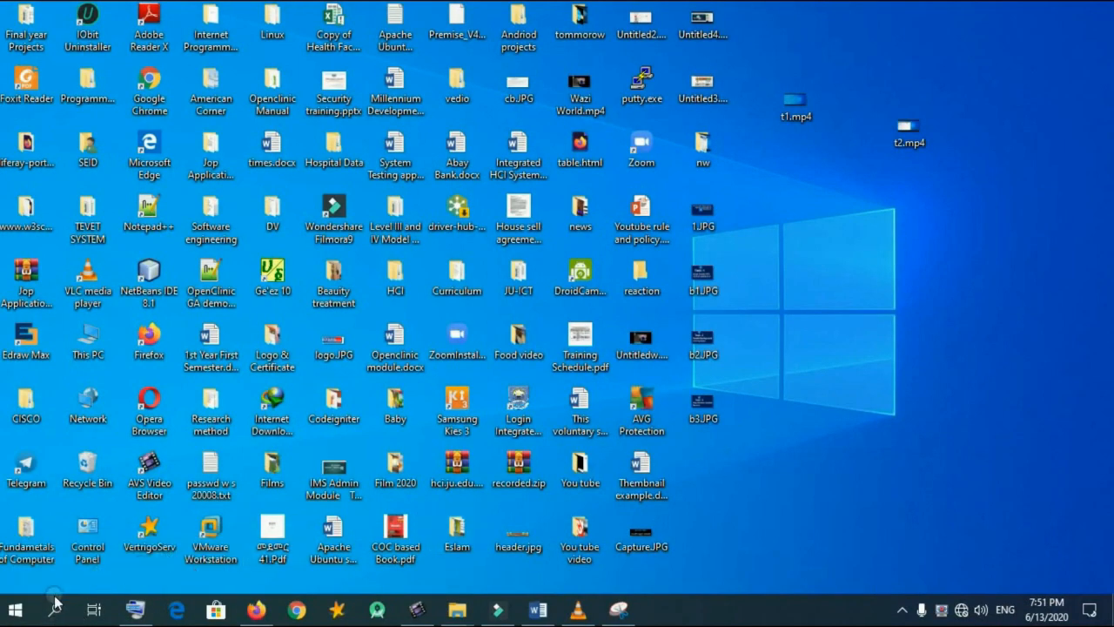
- Search Start for 'services' to launch the Services console
type("services")
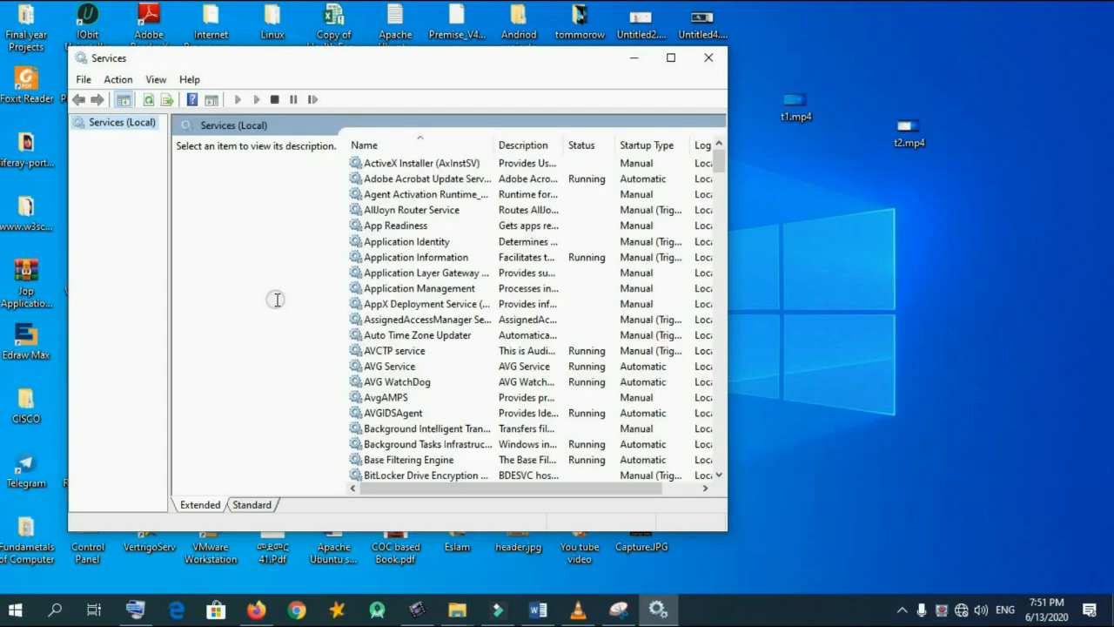
- Locate Windows Update in the services list and bring up its context menu
scroll("down", 3)
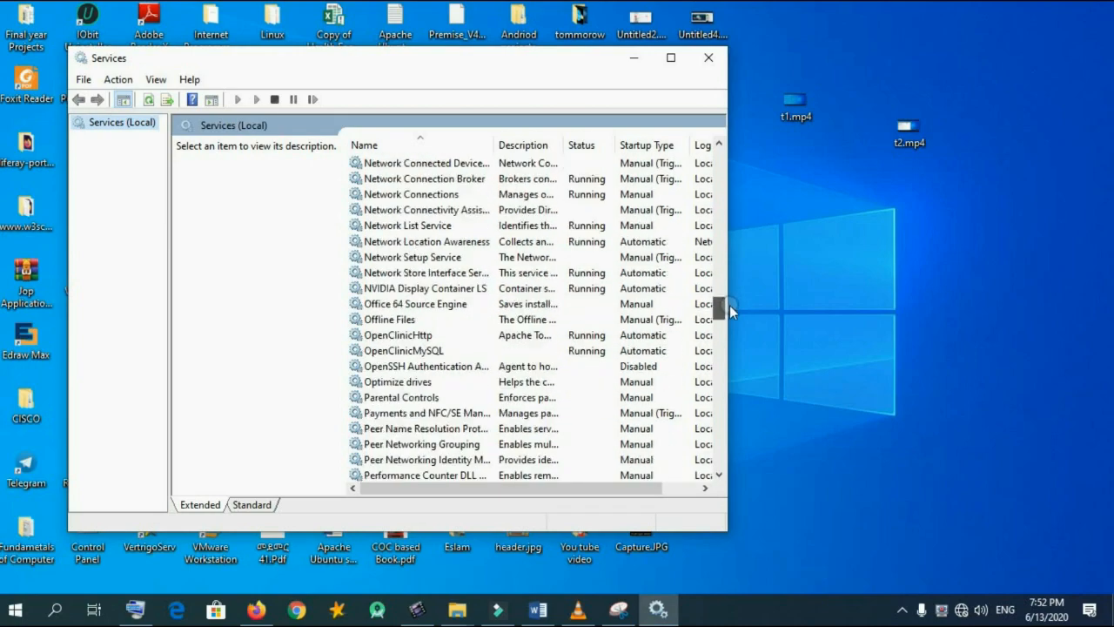
scroll("down", 3)
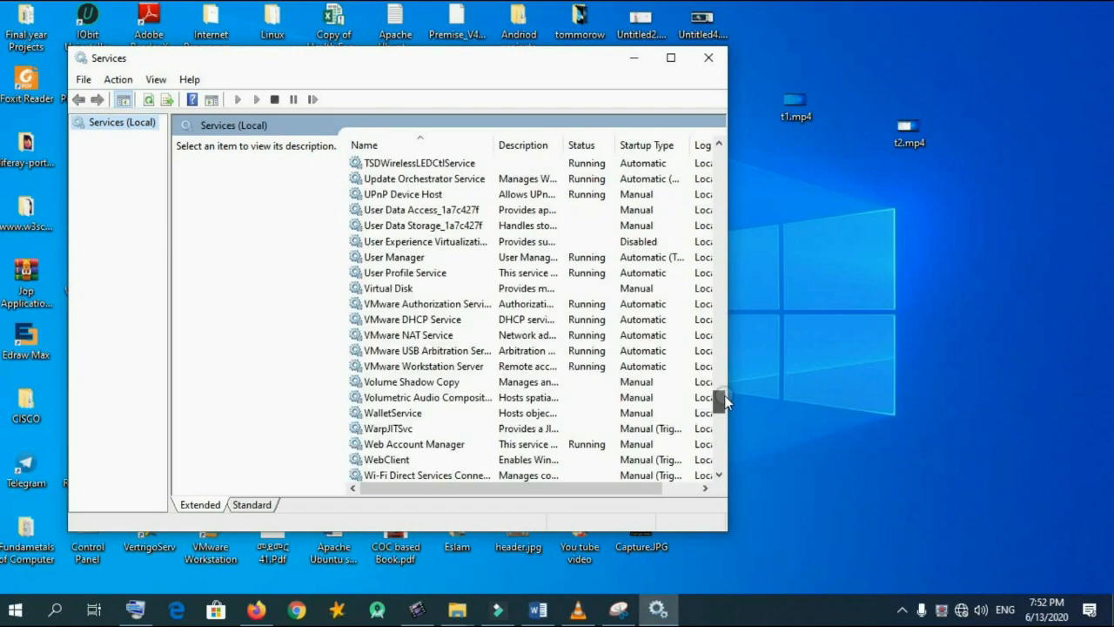
scroll("down", 3)
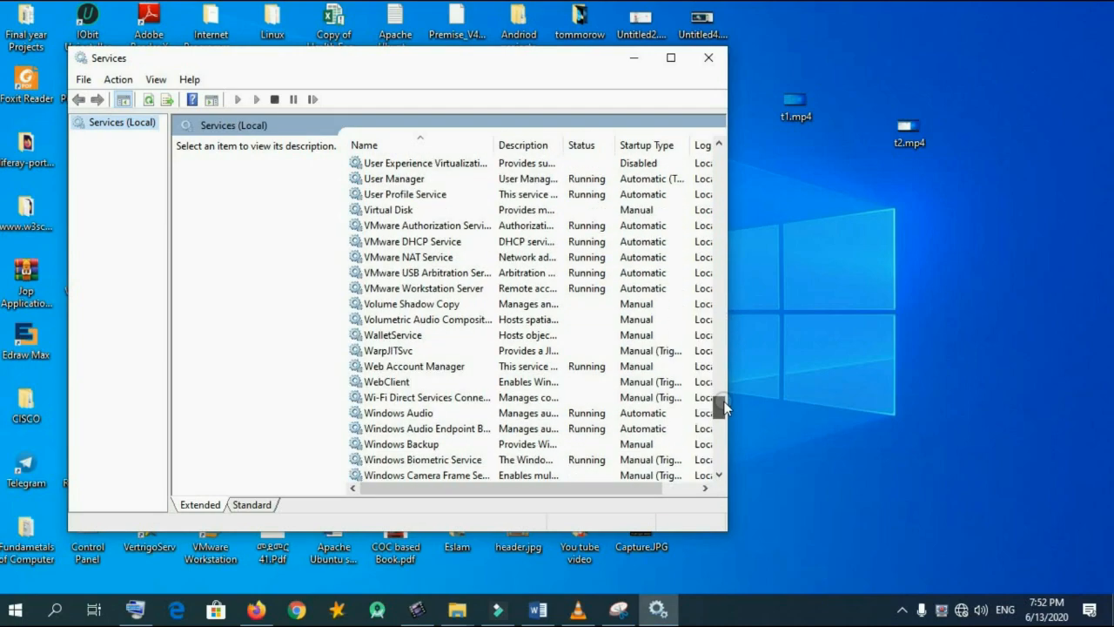
scroll("down", 3)
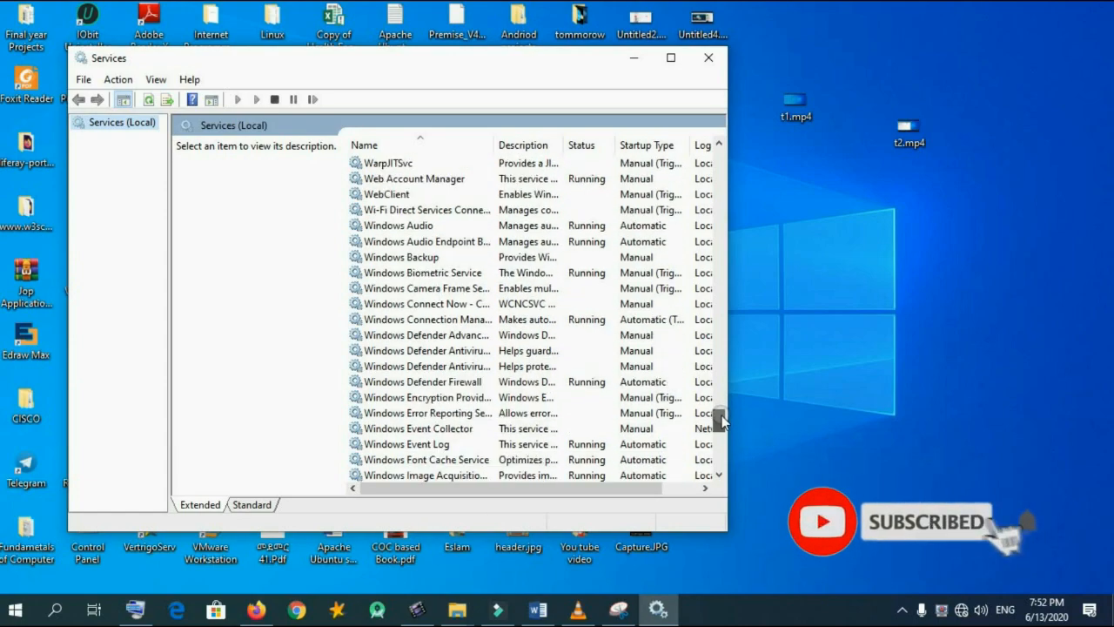
scroll("down", 3)
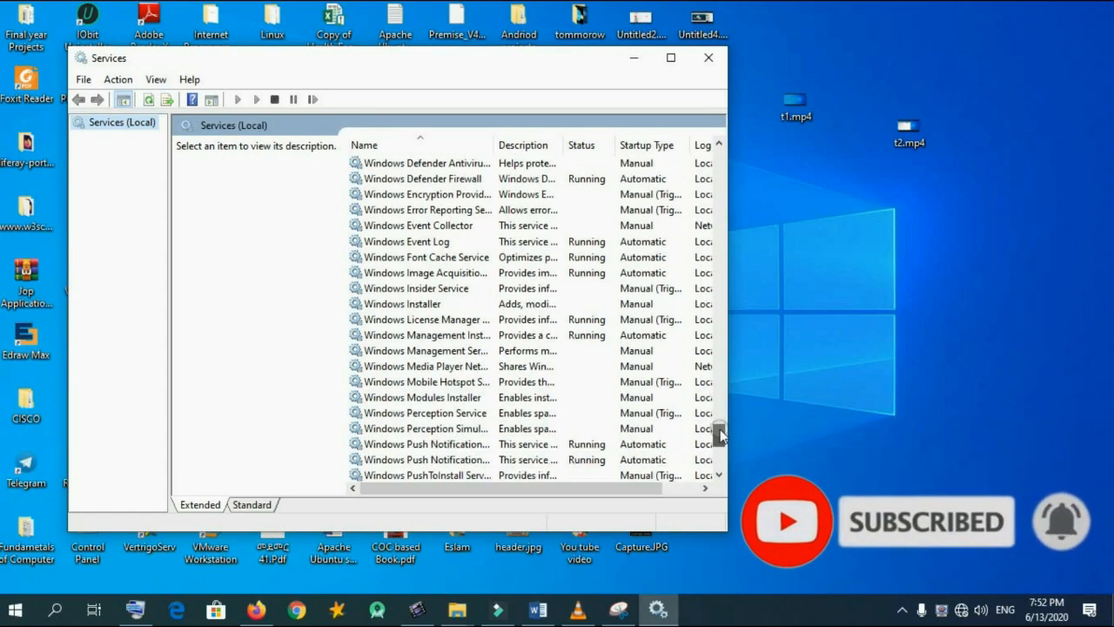
scroll("down", 3)
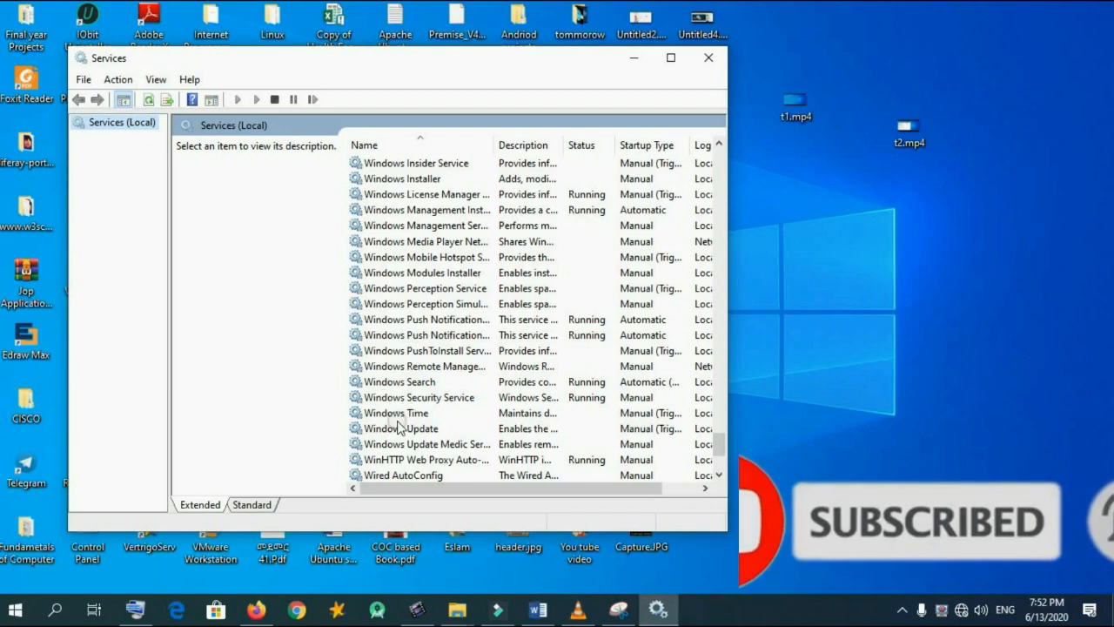
right_click(403, 429)
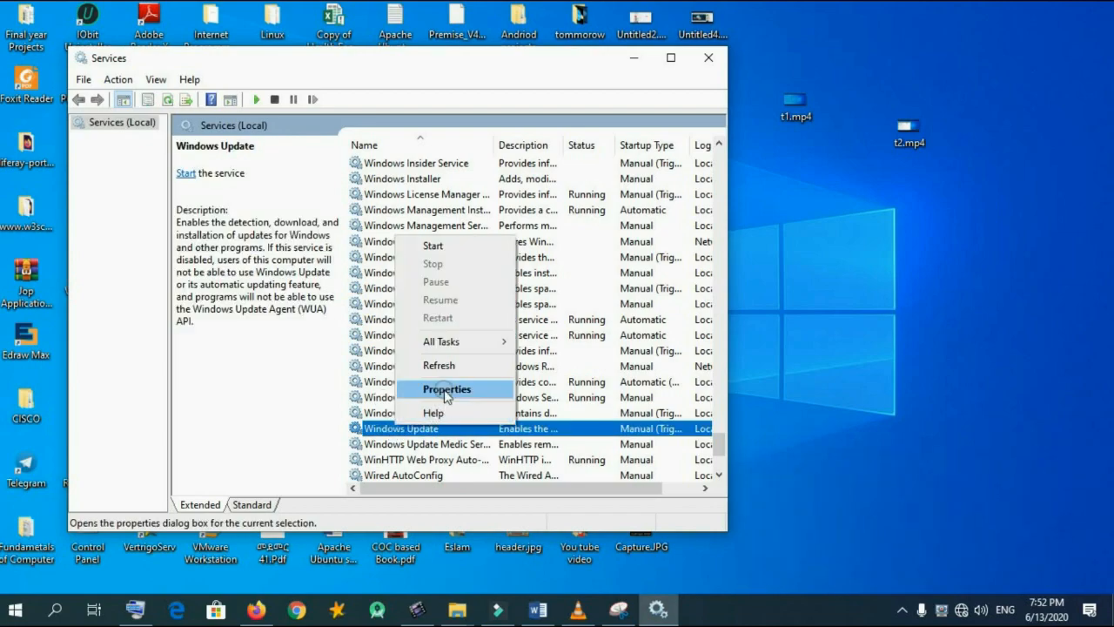
- In Windows Update Properties, choose the Disabled startup type and apply it
left_click(446, 389)
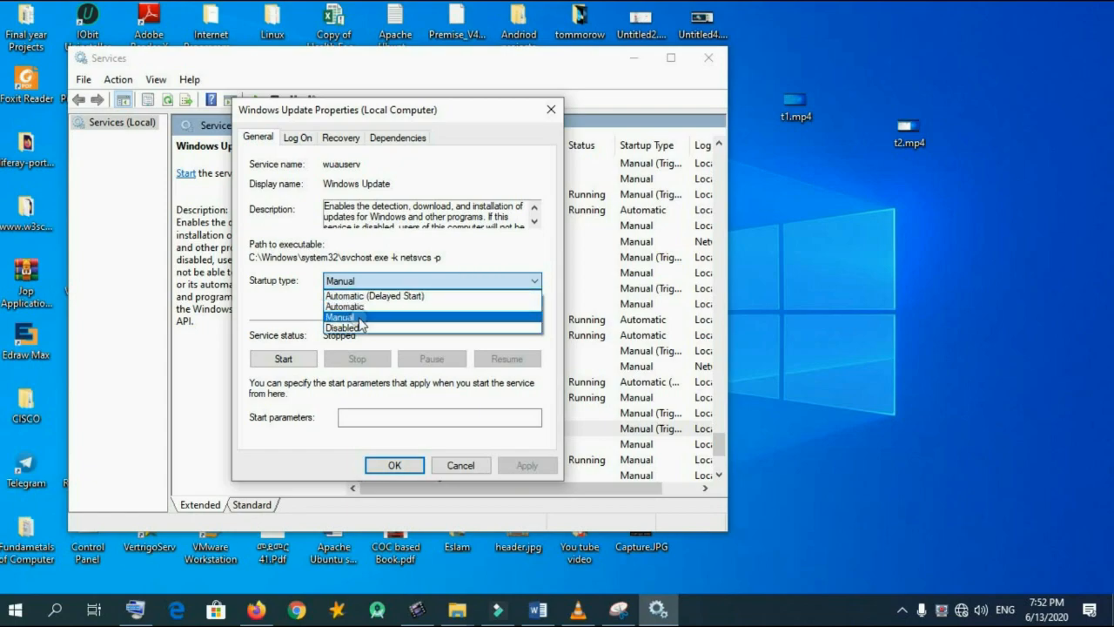
left_click(341, 328)
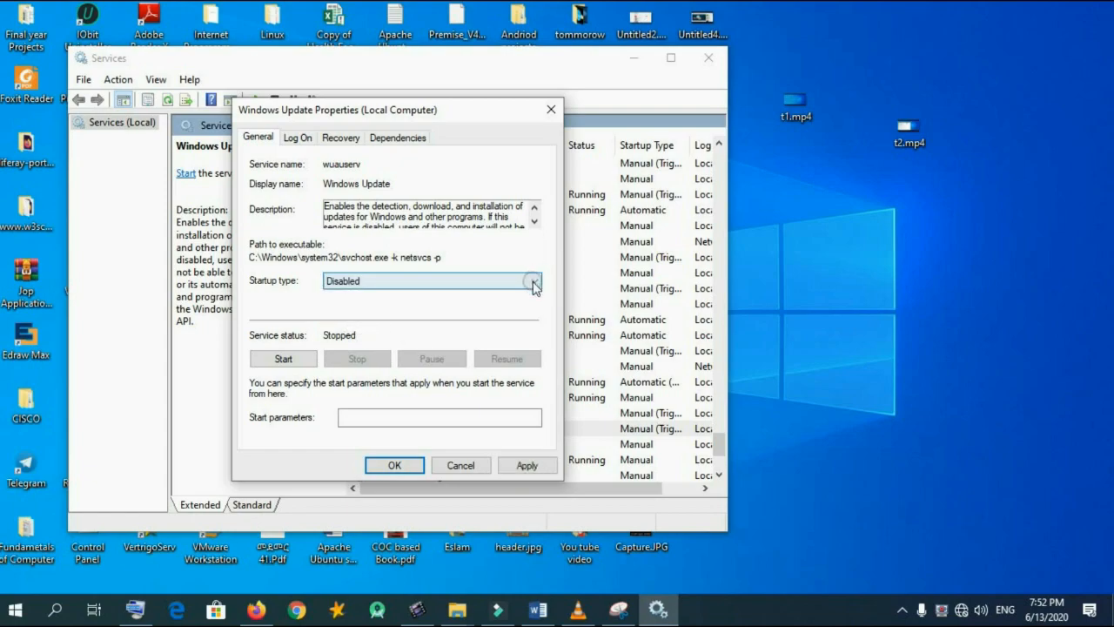
left_click(432, 280)
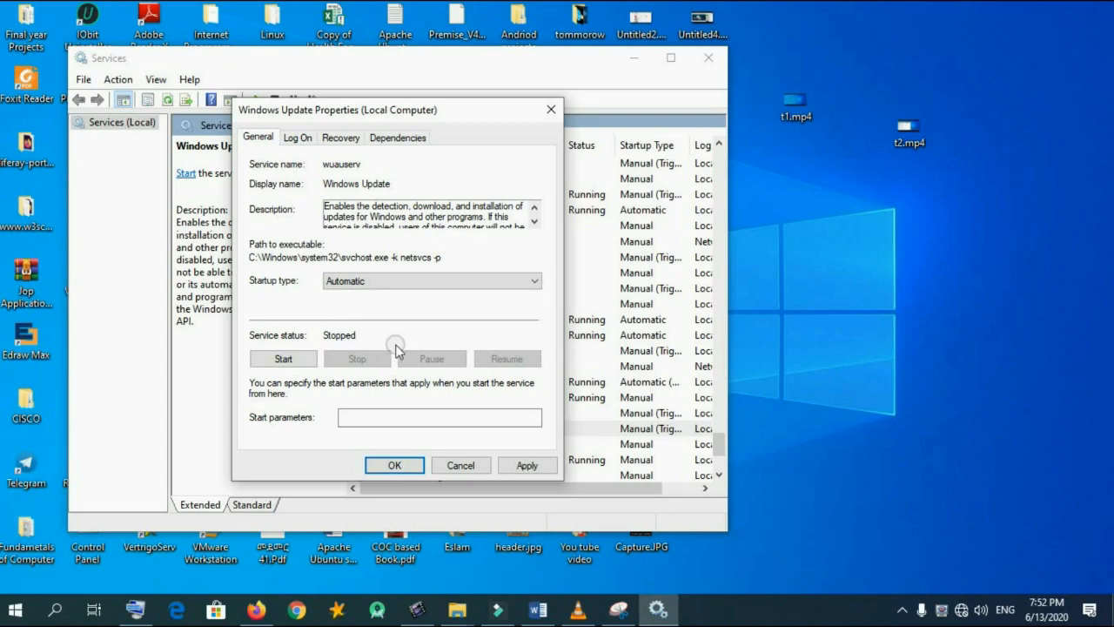
left_click(432, 280)
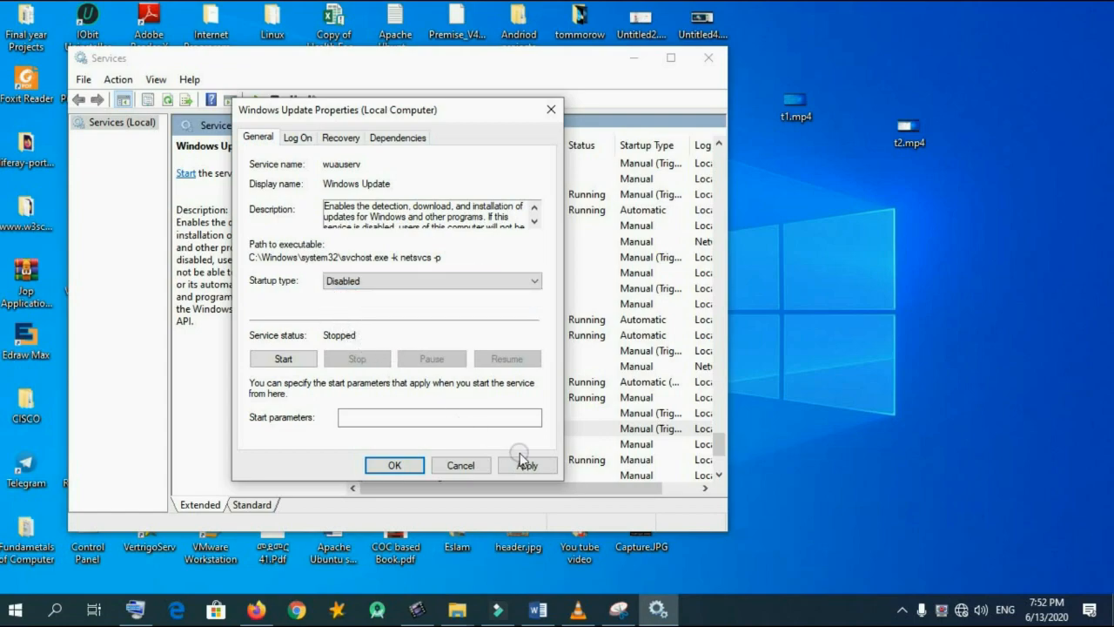
- Reselect Disabled as the startup type and confirm with OK, closing the properties
left_click(528, 465)
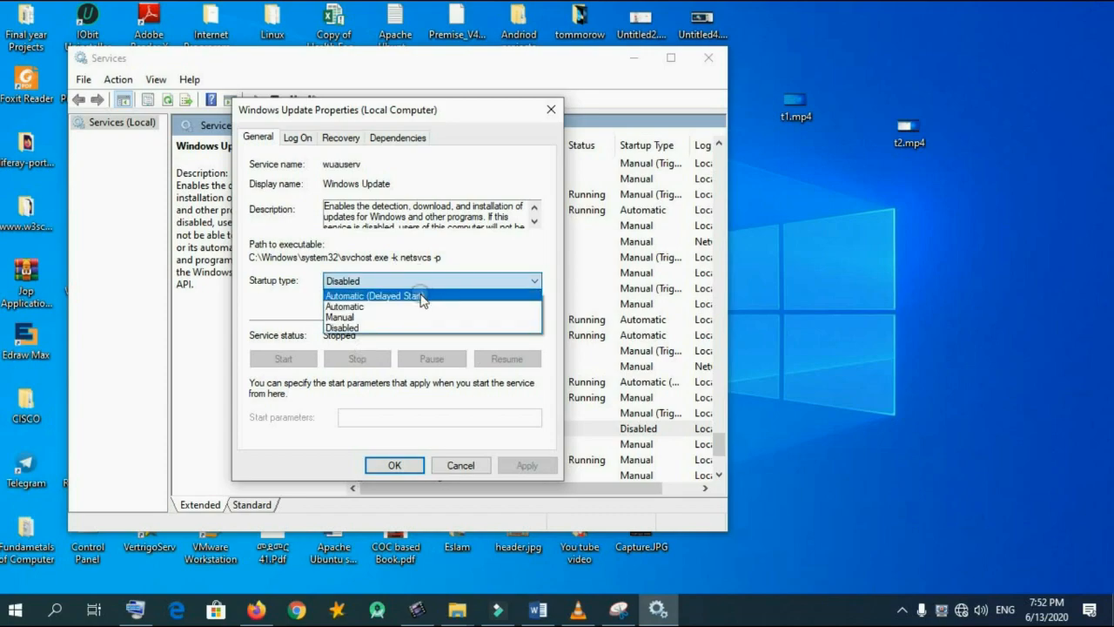
left_click(345, 306)
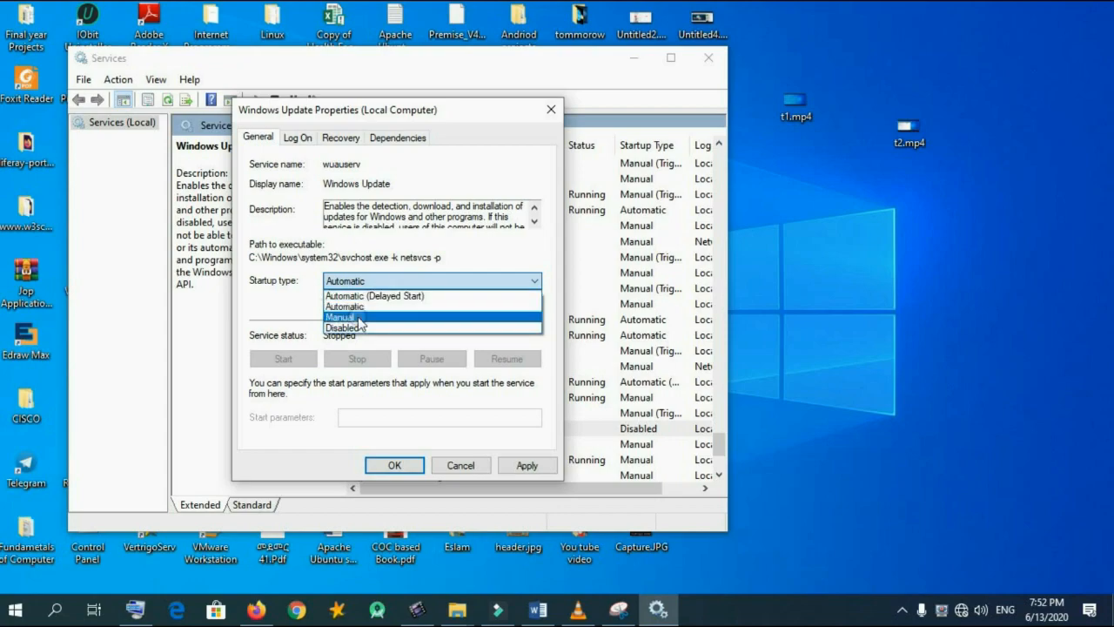
left_click(346, 327)
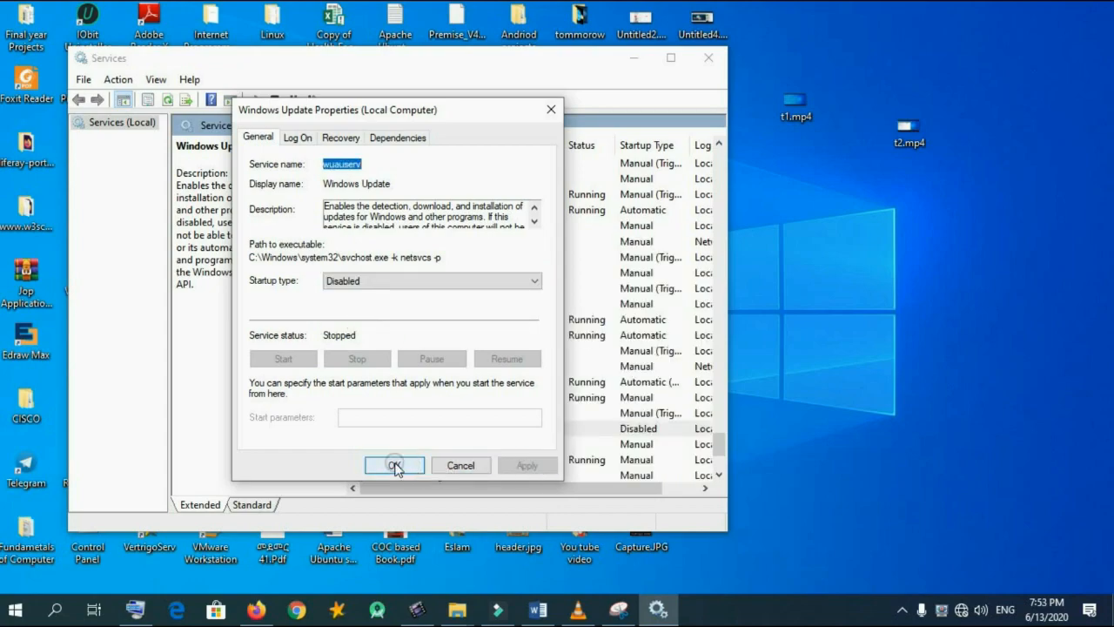
left_click(394, 463)
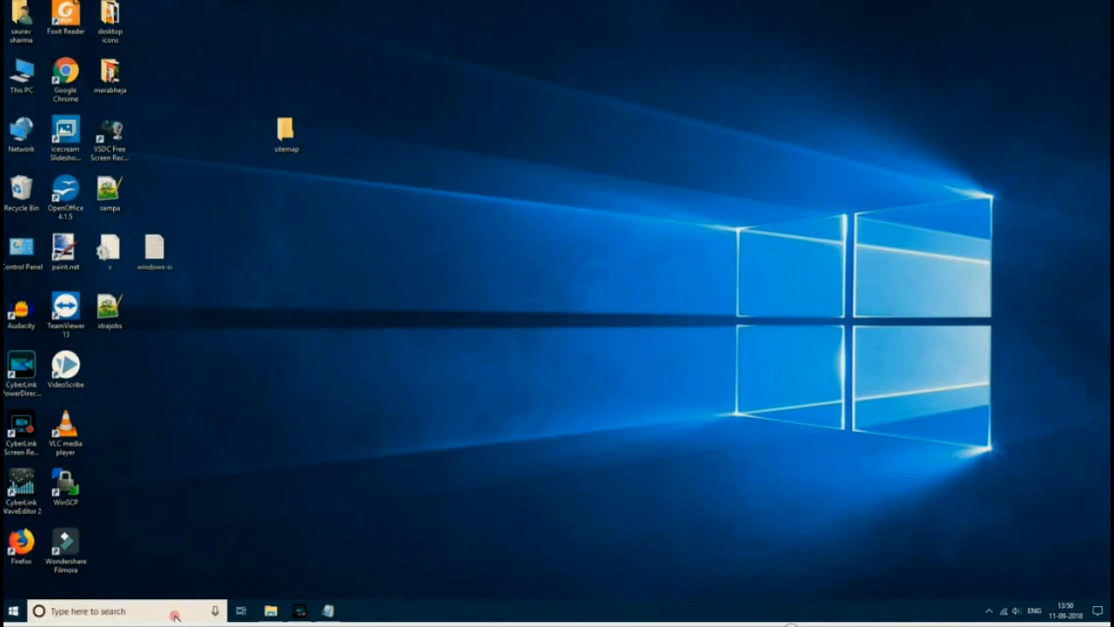
- Search 'powersh' in Start and run Windows PowerShell as administrator
type("powersh")
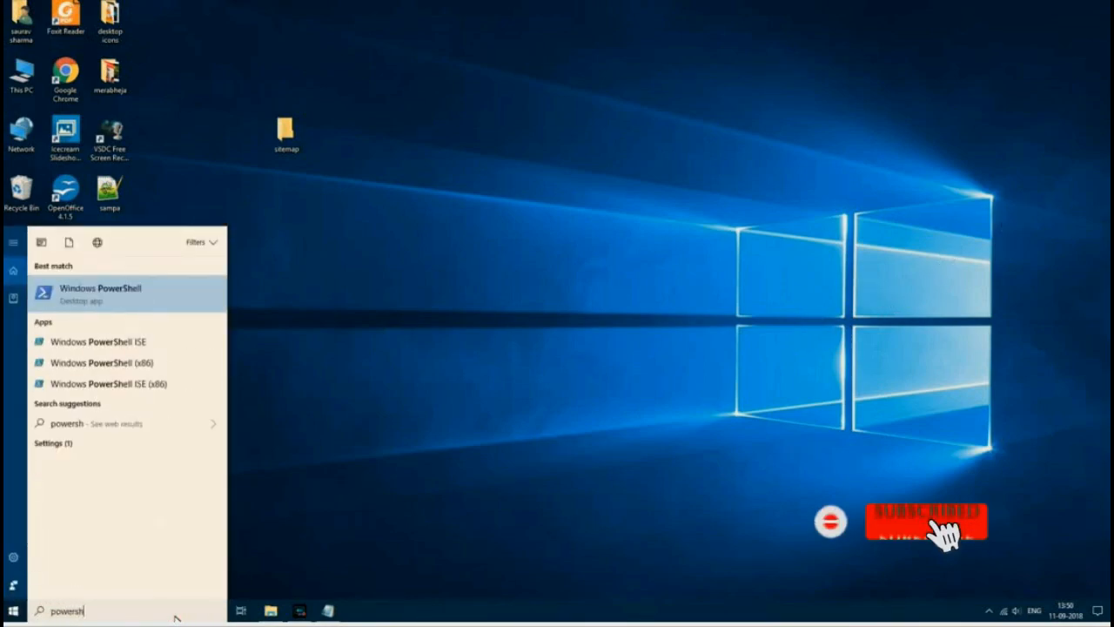
right_click(101, 292)
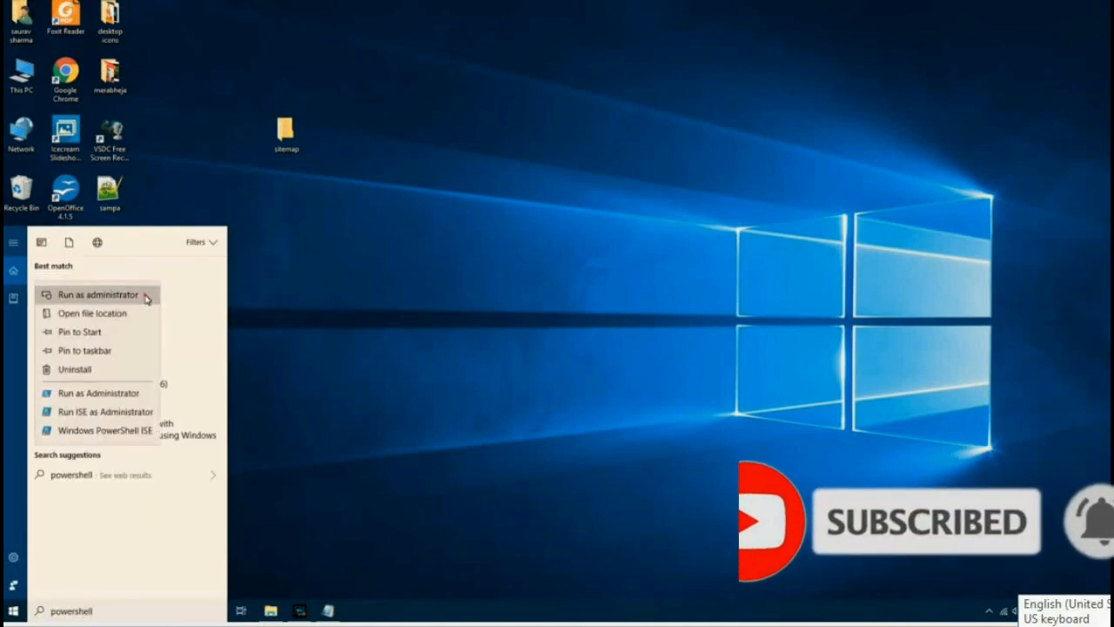
left_click(96, 294)
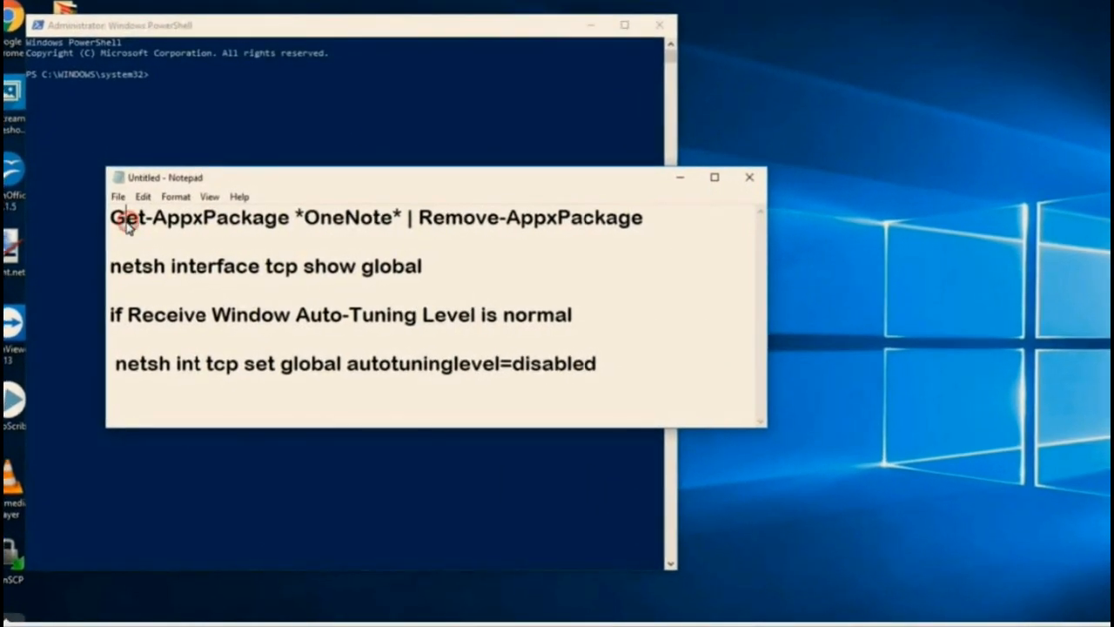
- Select the Get-AppxPackage *OneNote* | Remove-AppxPackage line in Notepad for copying to PowerShell
left_click_drag(110, 216, 409, 216)
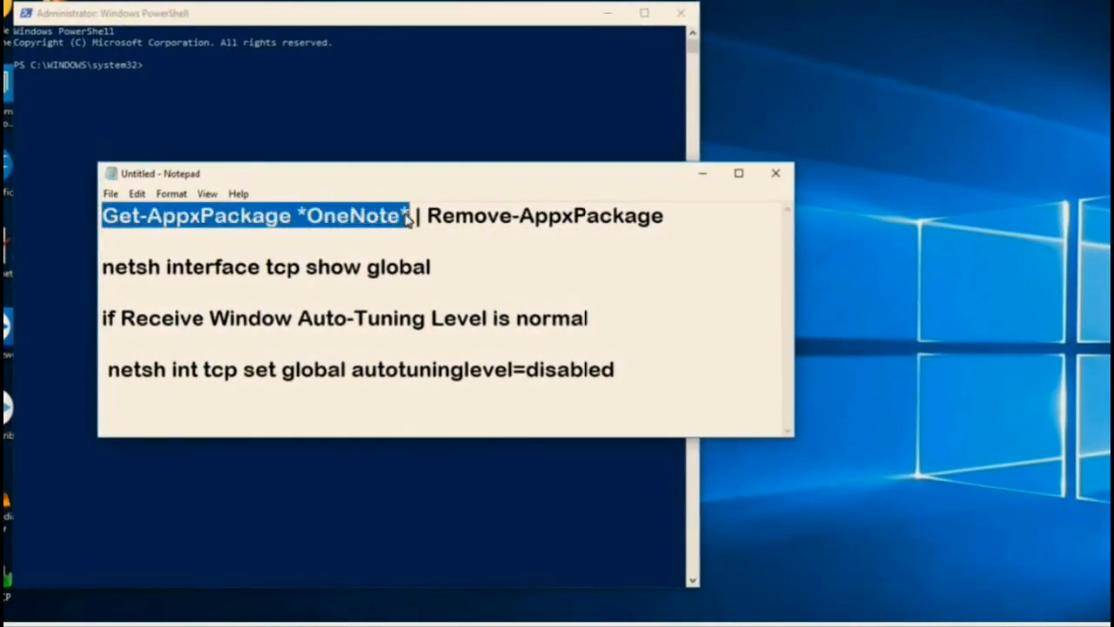
left_click_drag(404, 216, 664, 216)
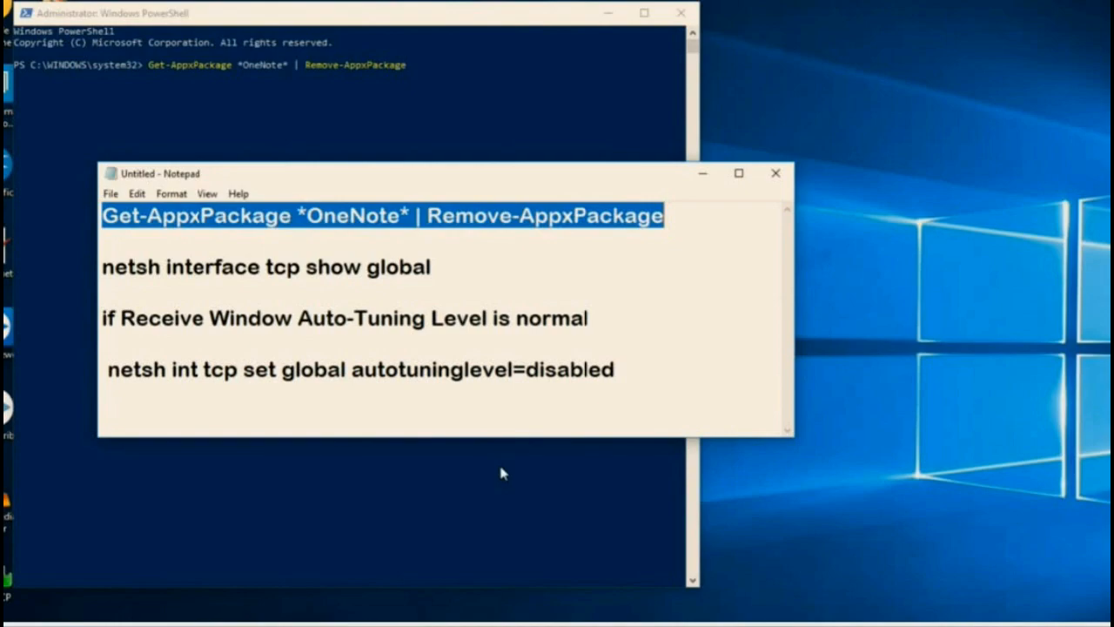
mouse_move(642, 87)
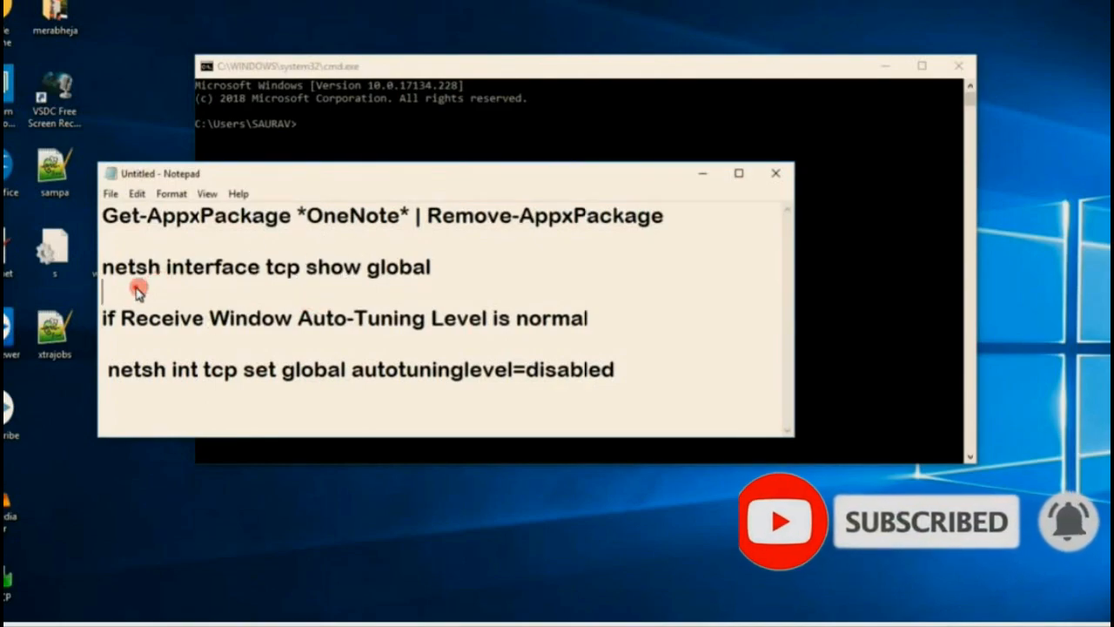
- Run 'netsh interface tcp show global' in cmd, showing Receive Window Auto-Tuning Level as normal
left_click_drag(101, 268, 212, 268)
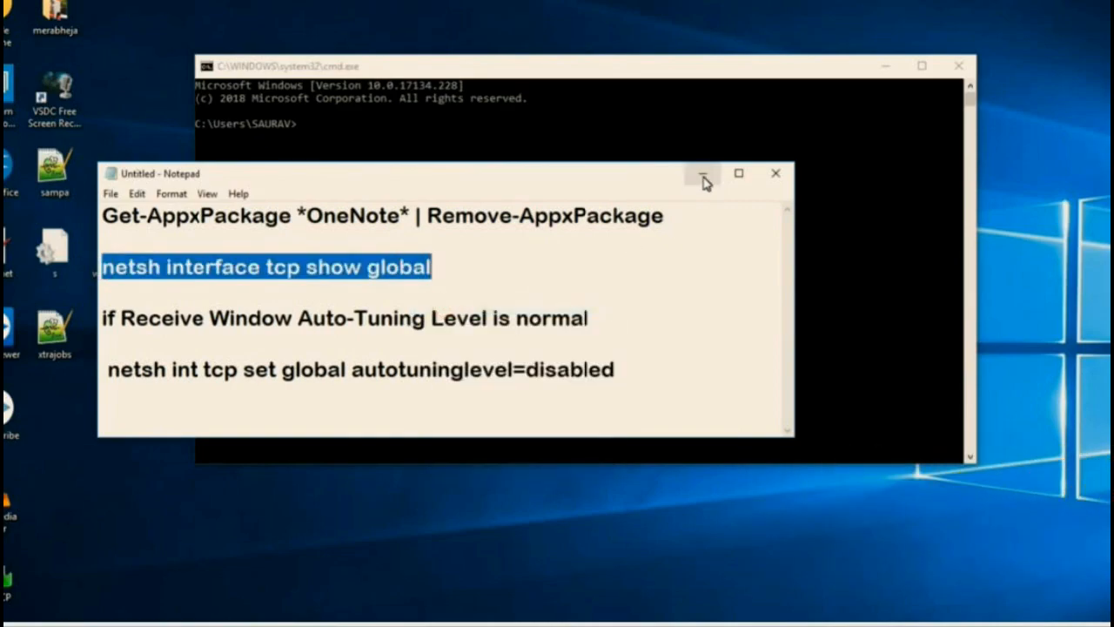
left_click(703, 174)
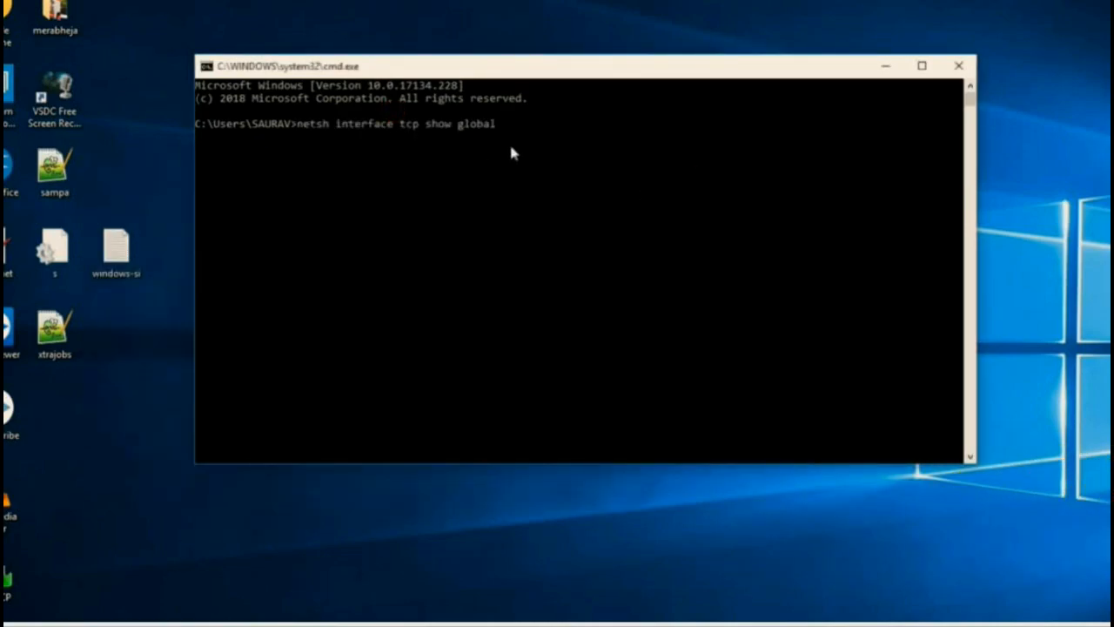
mouse_move(404, 139)
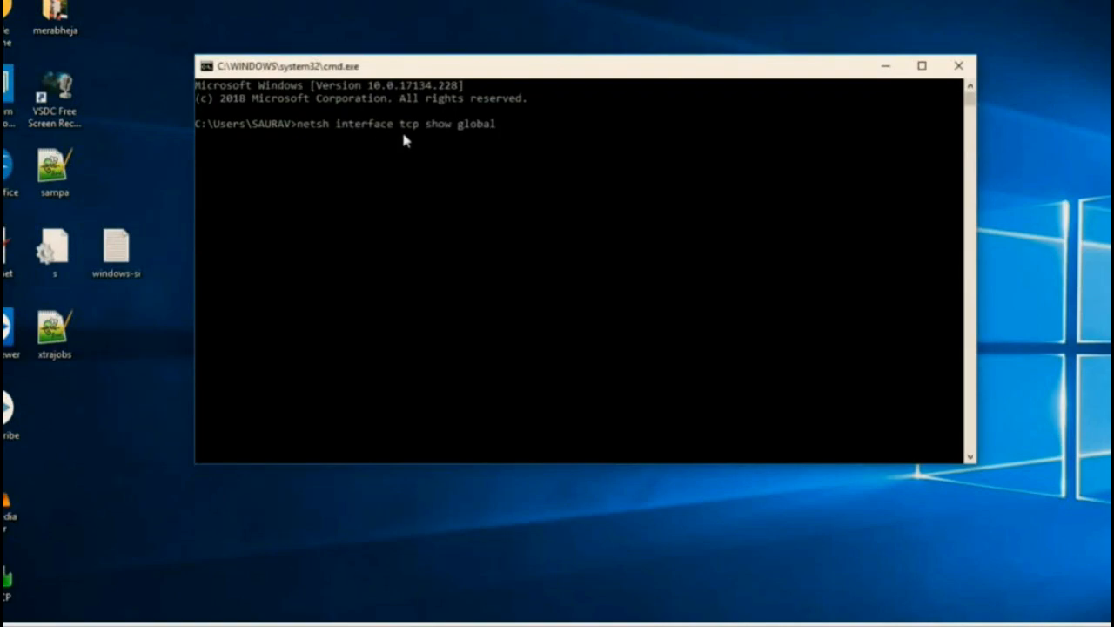
mouse_move(520, 136)
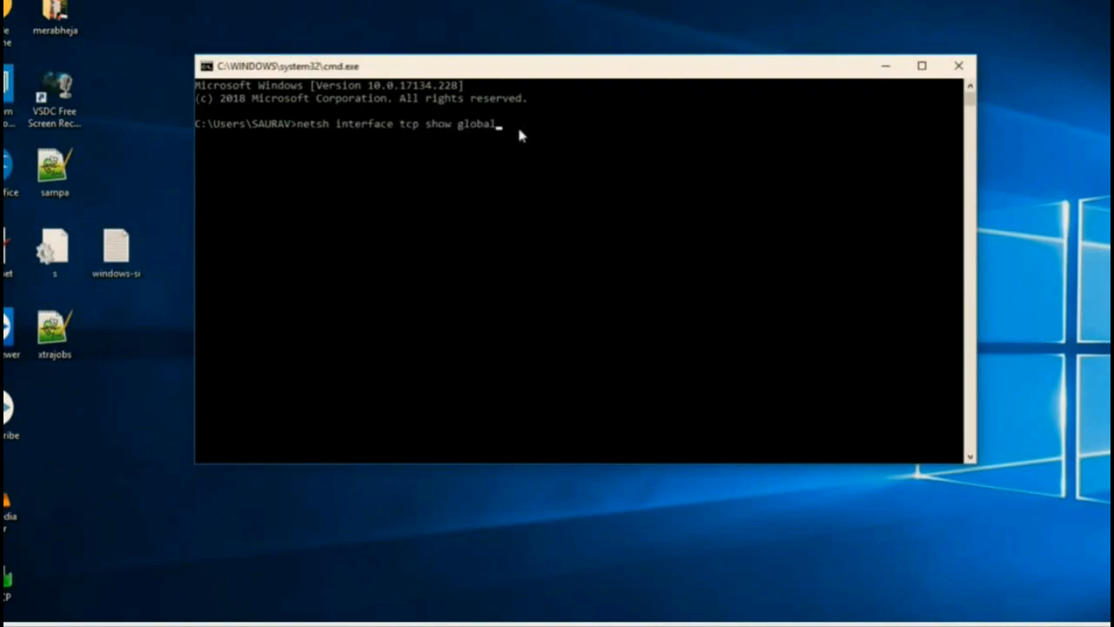
key("enter")
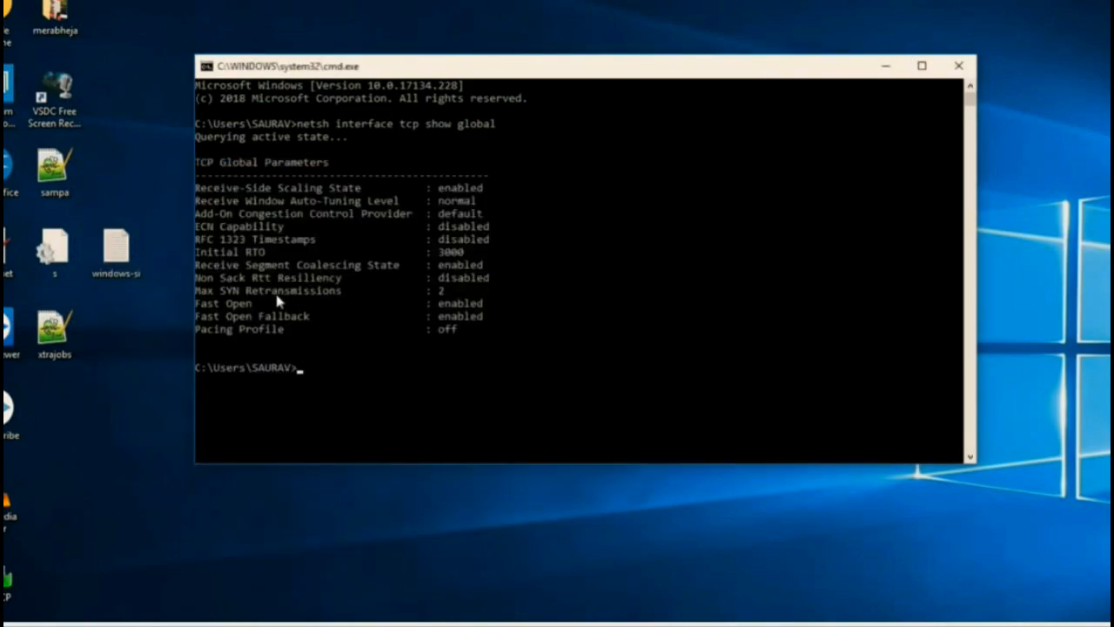
mouse_move(342, 207)
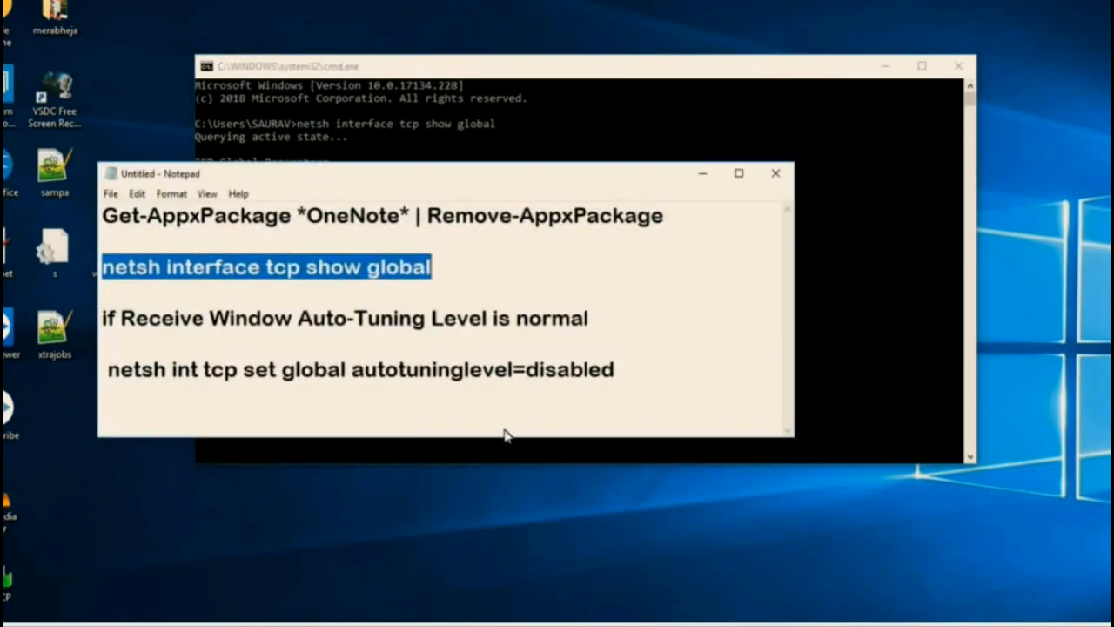
mouse_move(484, 372)
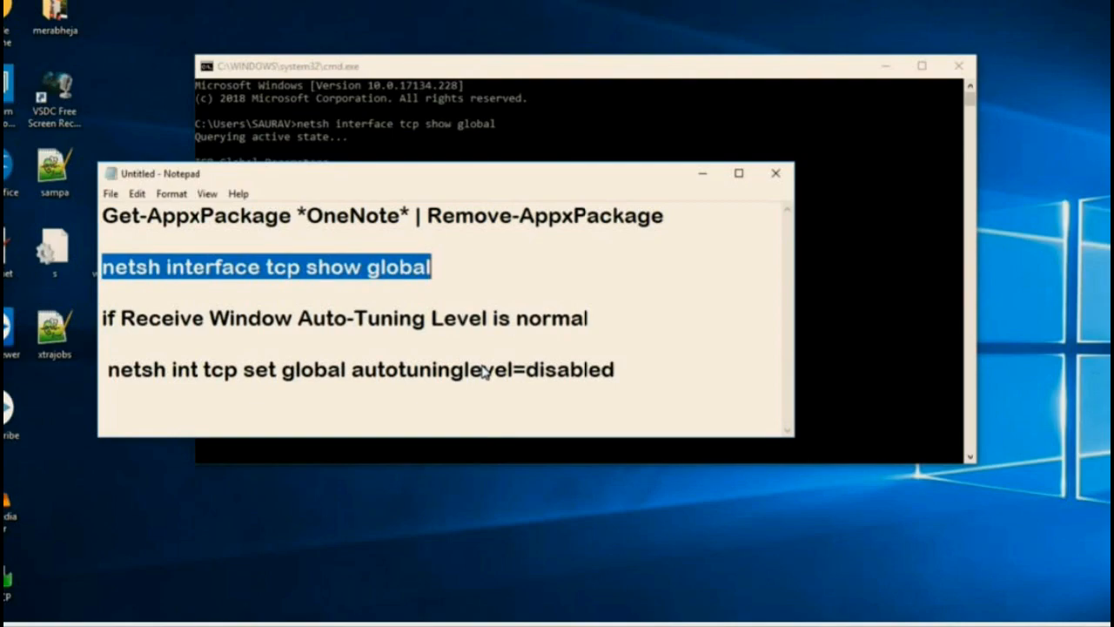
mouse_move(704, 393)
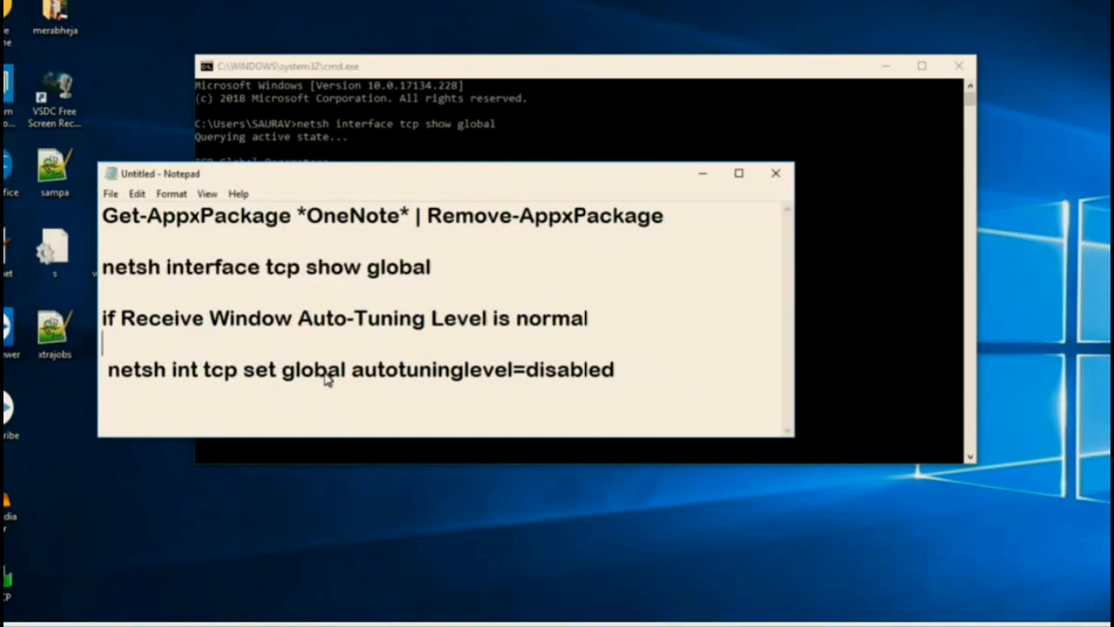
- Enter 'netsh int tcp set global autotuninglevel=disabled' at the Command Prompt
double_click(137, 370)
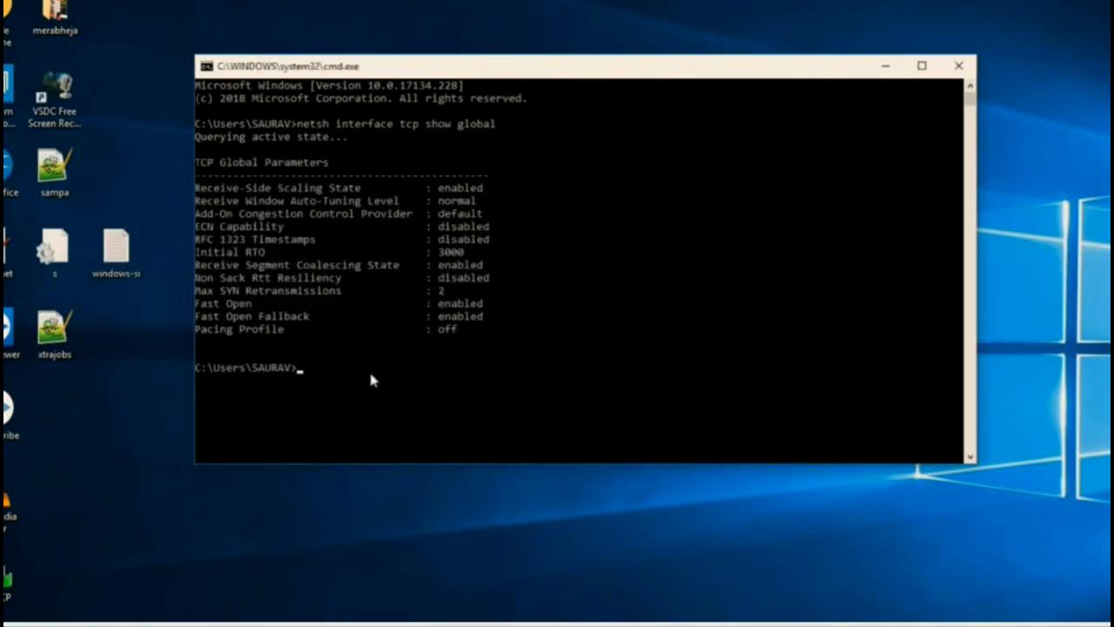
type("netsh int tcp set global autotuninglevel=disabled")
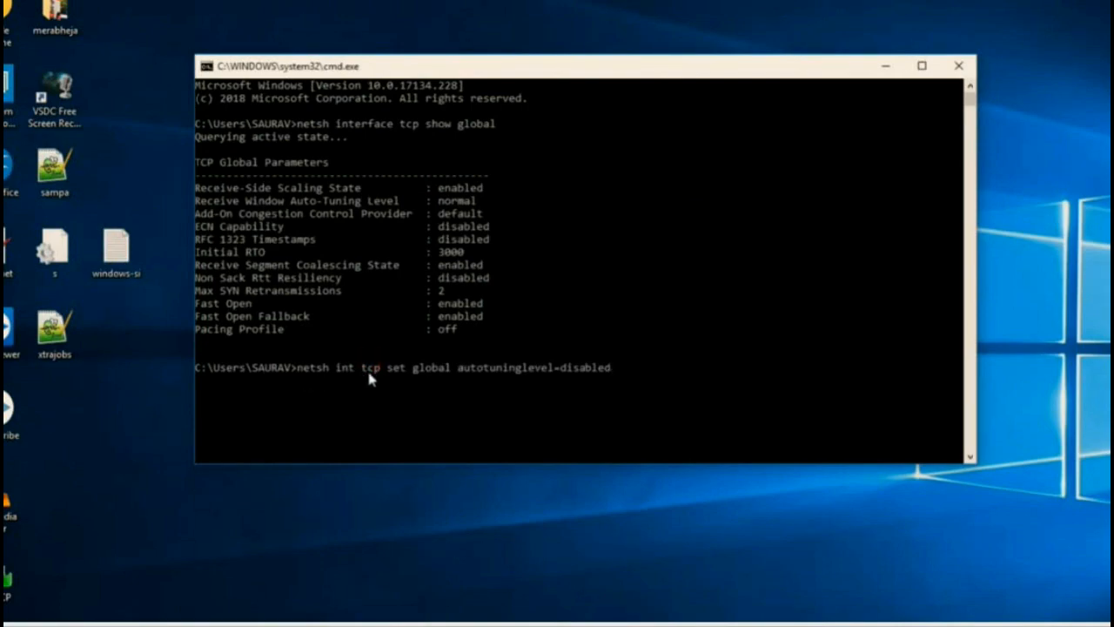
mouse_move(409, 385)
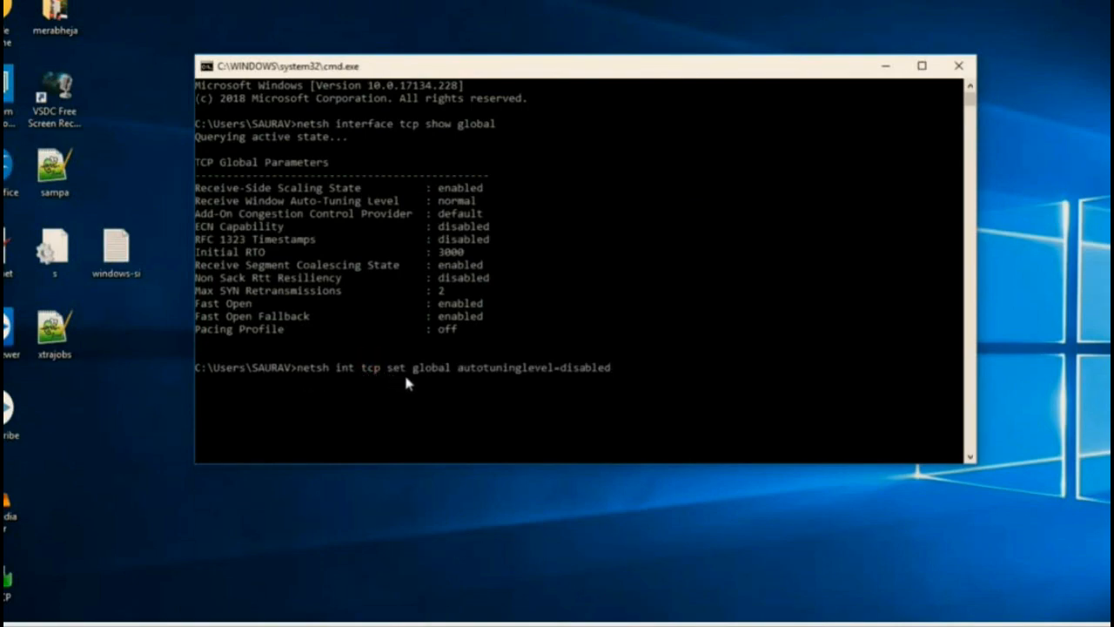